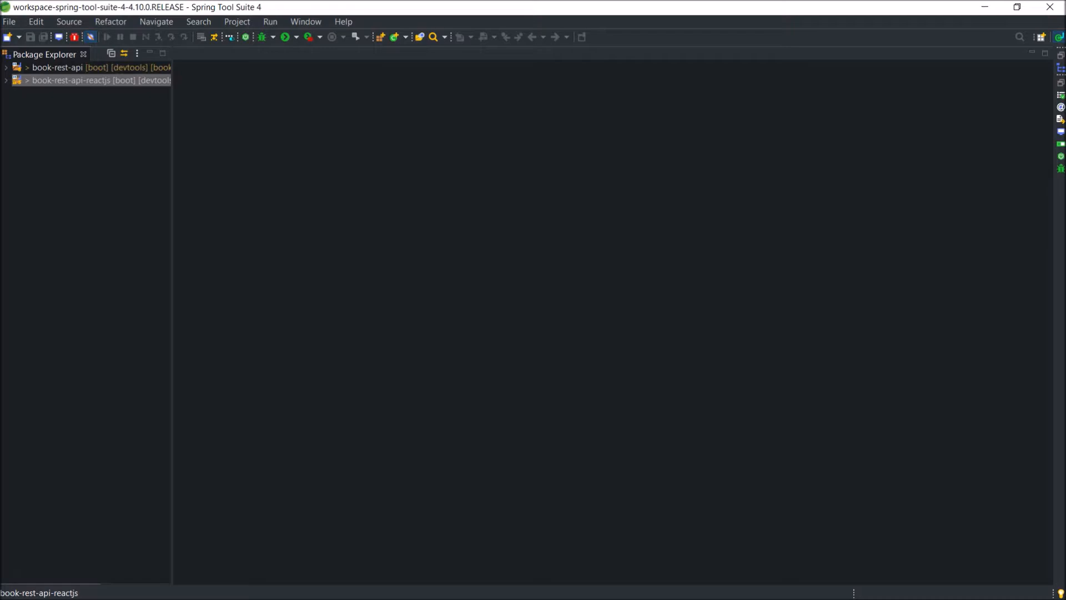
Step: Bring up the context actions for the book-rest-api-reactjs project in Package Explorer
{"action": "right_click", "coordinate": [73, 80]}
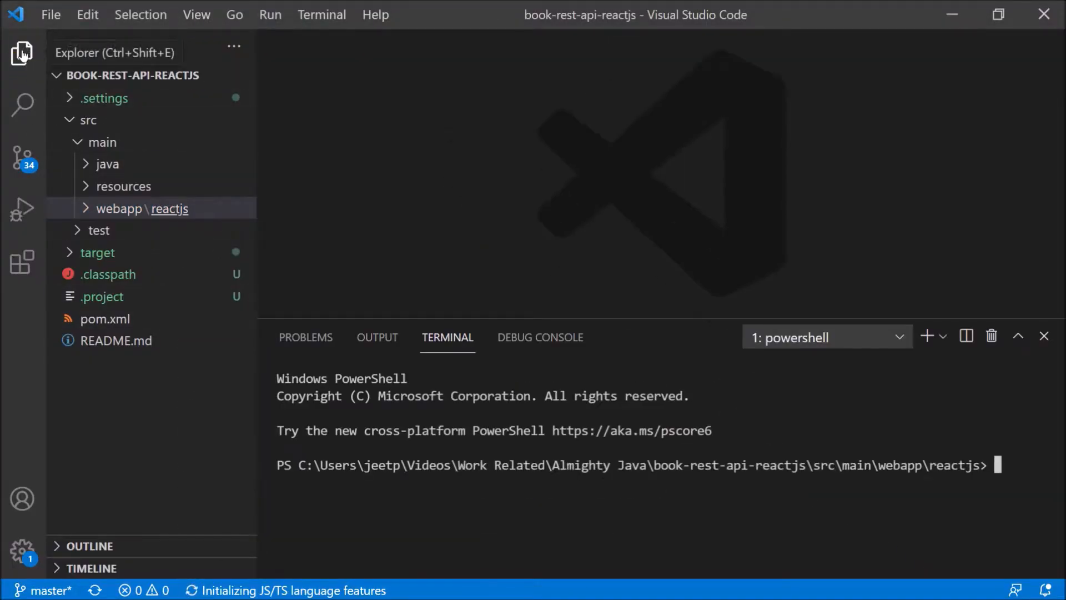
Step: Run npm start in the terminal and load localhost:3000 in Chrome
{"action": "left_click", "coordinate": [21, 54]}
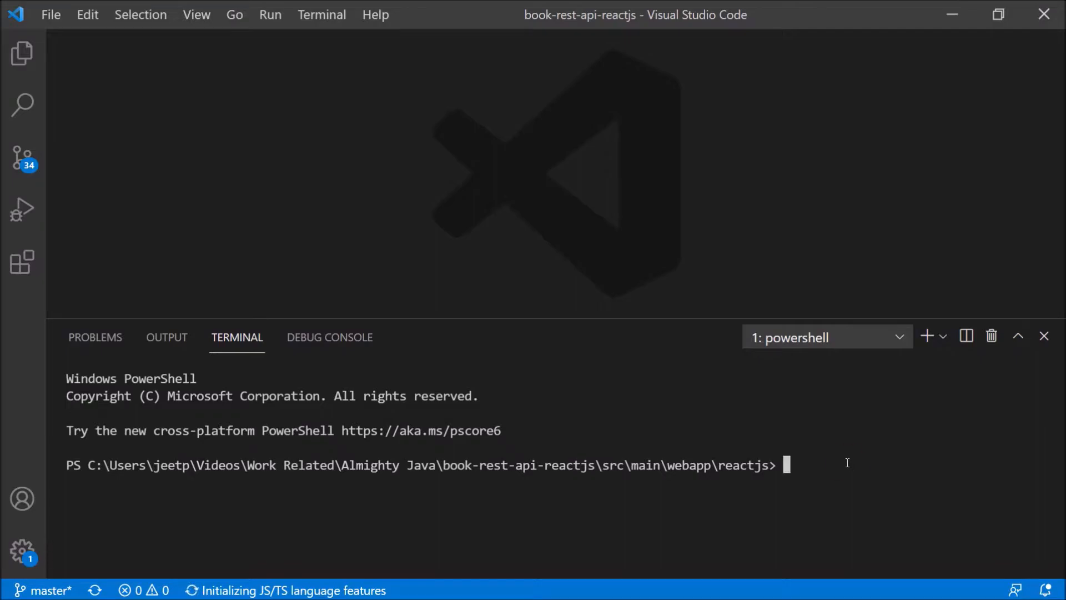
{"action": "type", "text": "npm start"}
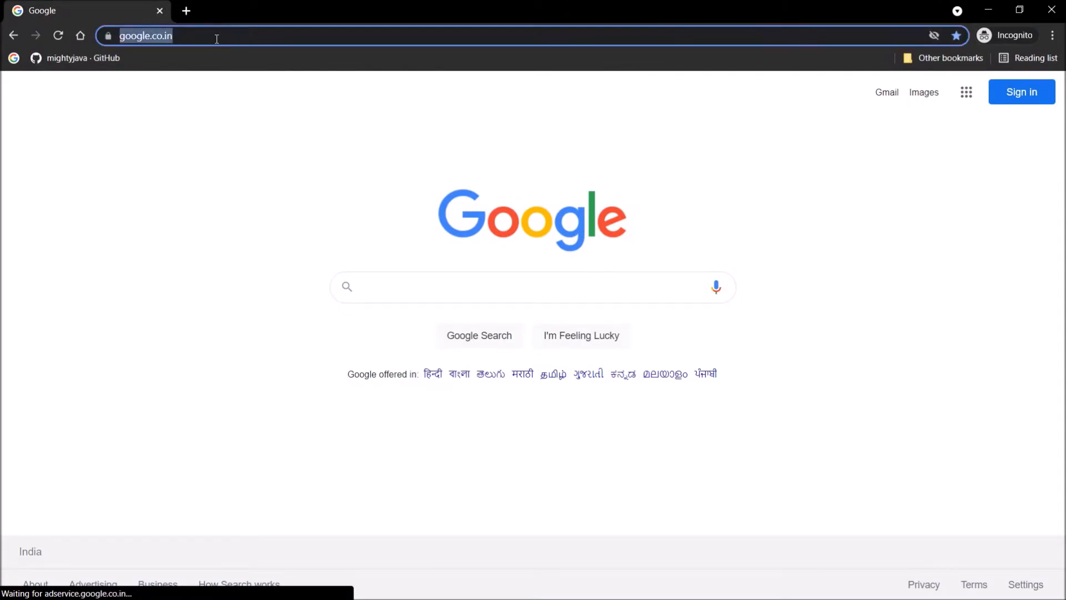
{"action": "type", "text": "localhost:3000"}
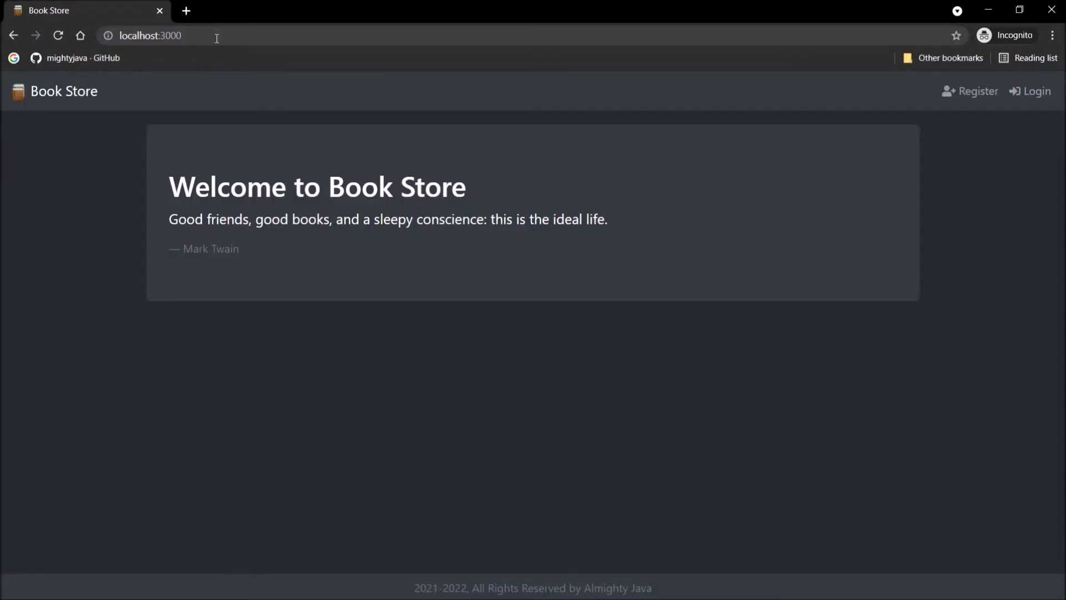
{"action": "left_click", "coordinate": [1034, 91]}
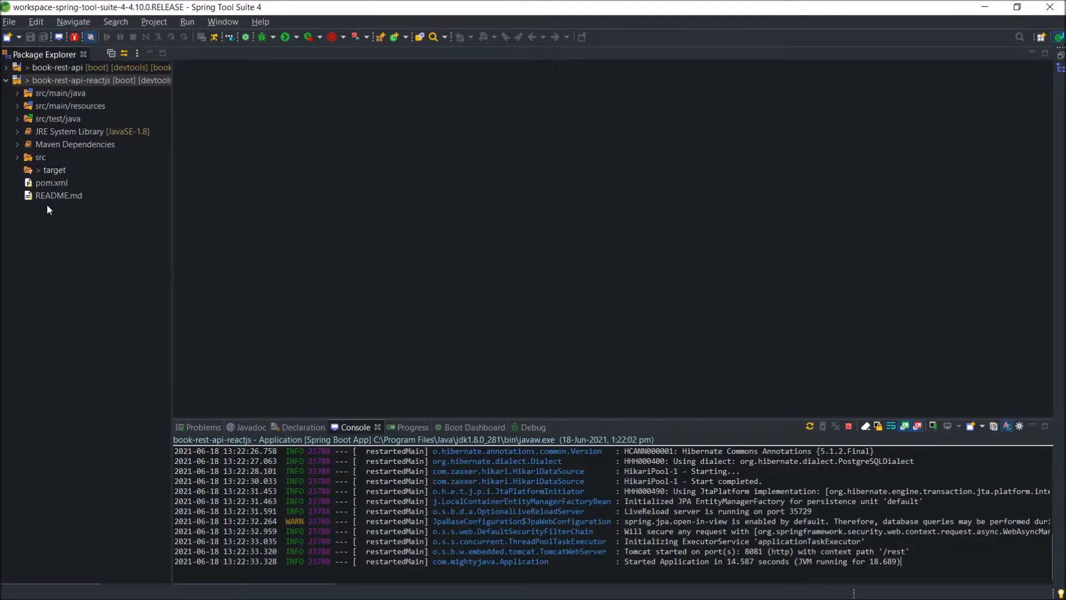
Step: Find the admin test email in README.md and select it for copying
{"action": "double_click", "coordinate": [58, 196]}
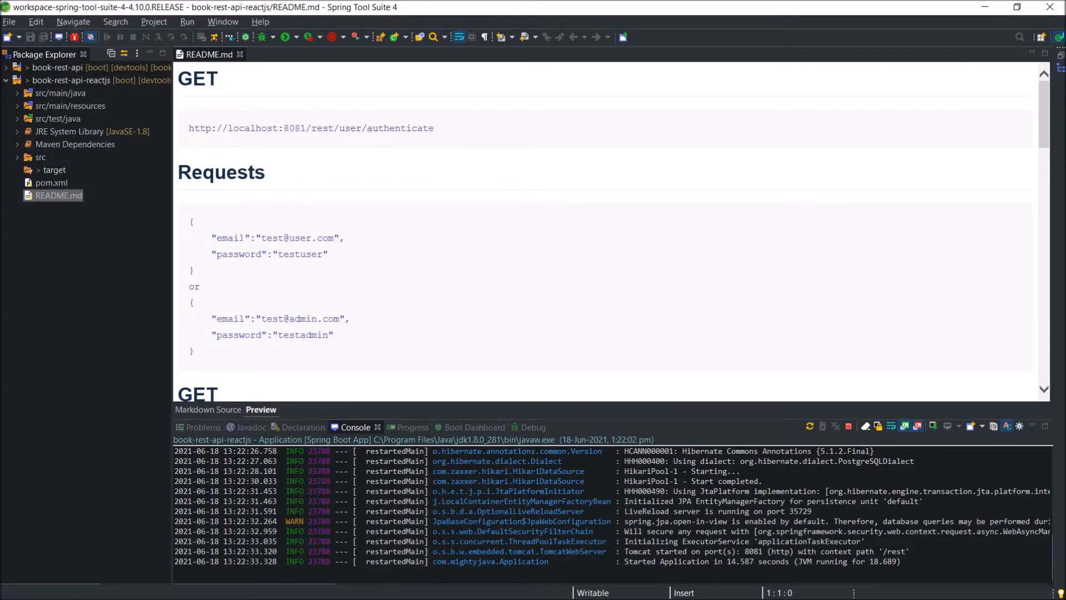
{"action": "double_click", "coordinate": [300, 318]}
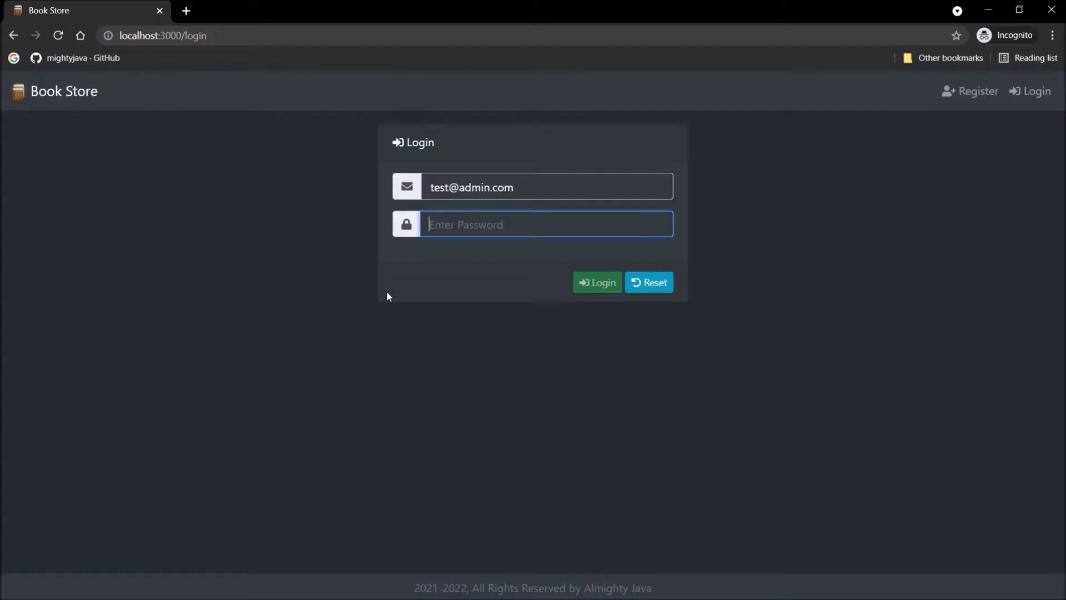
Step: Log in as admin and tour Book List, User List and the Book Store home page
{"action": "left_click", "coordinate": [596, 282]}
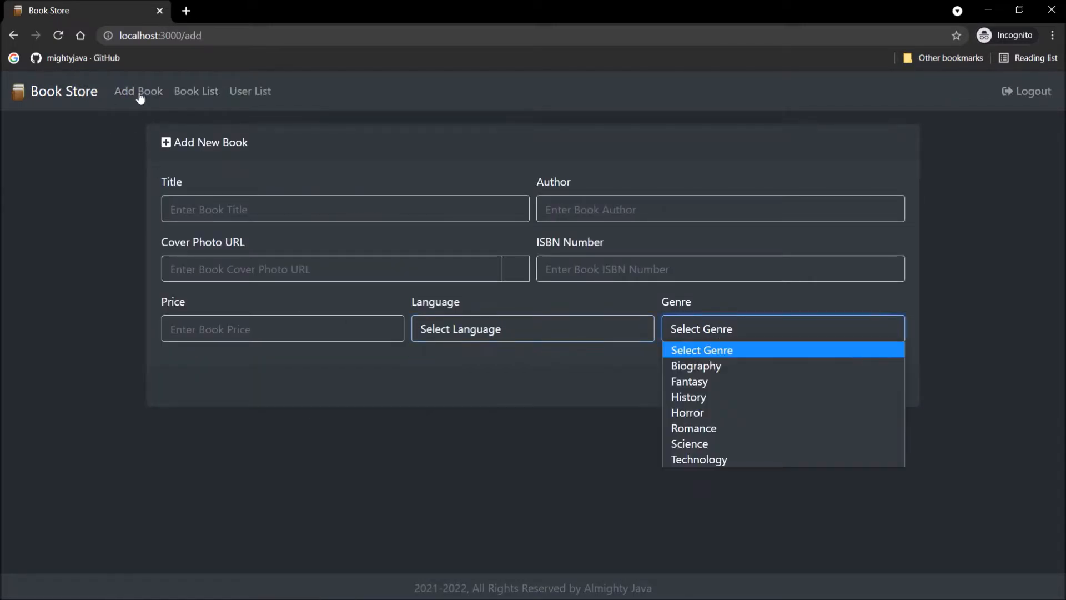
{"action": "left_click", "coordinate": [196, 90]}
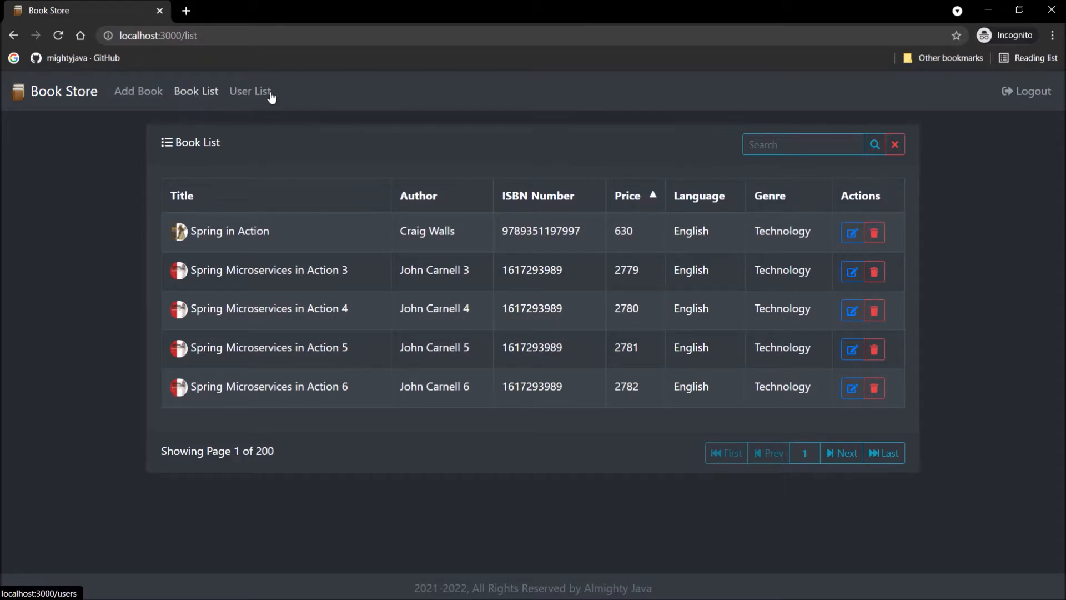
{"action": "left_click", "coordinate": [251, 90]}
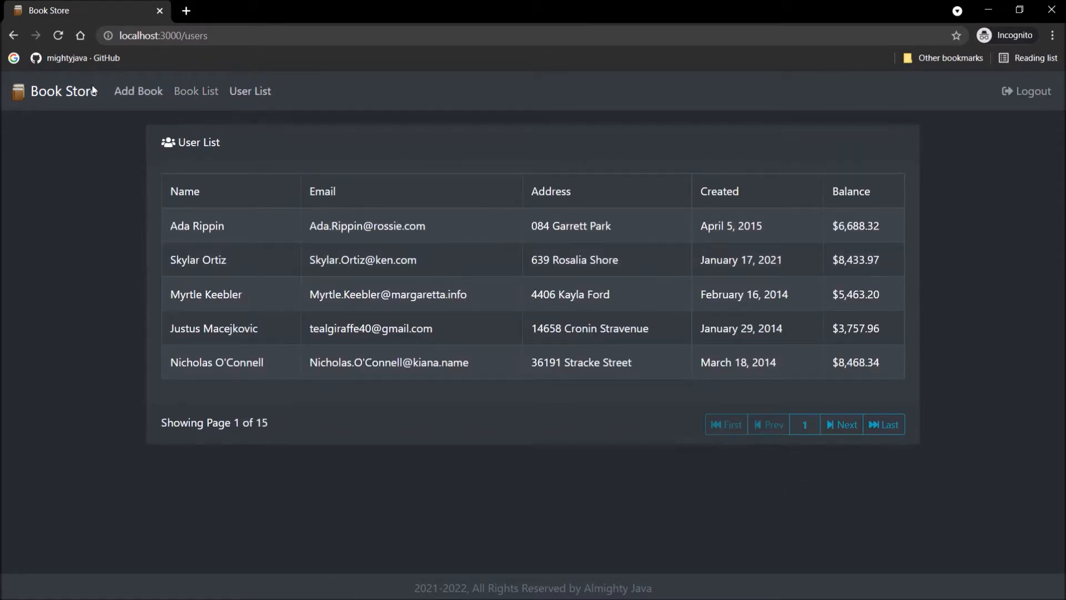
{"action": "left_click", "coordinate": [64, 91]}
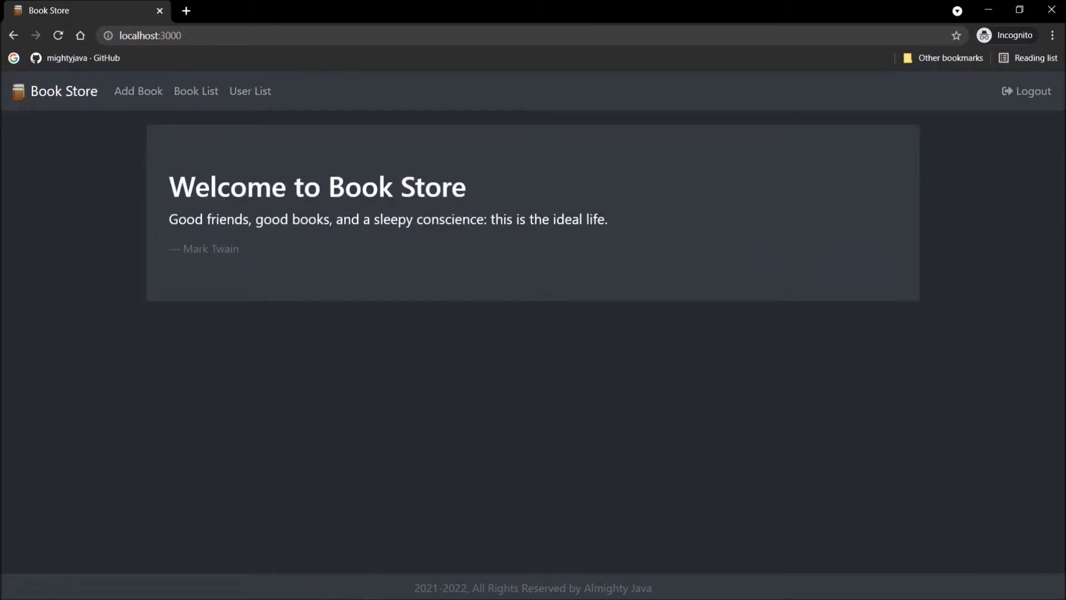
{"action": "left_click", "coordinate": [1026, 90]}
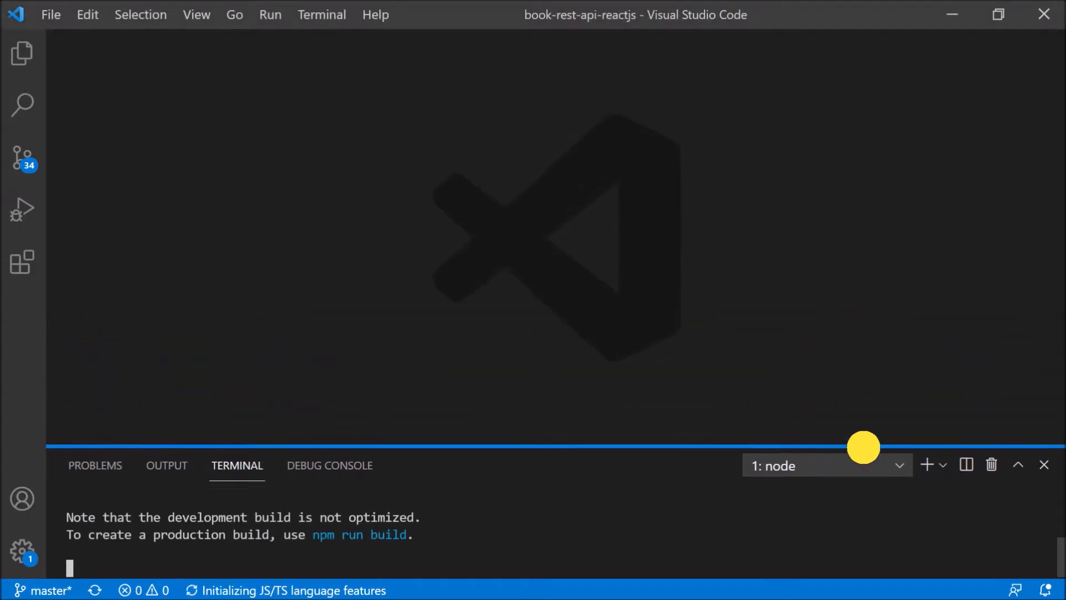
Step: Browse the reactjs package.json in the Explorer and scroll through its dependencies and scripts
{"action": "left_click", "coordinate": [22, 53]}
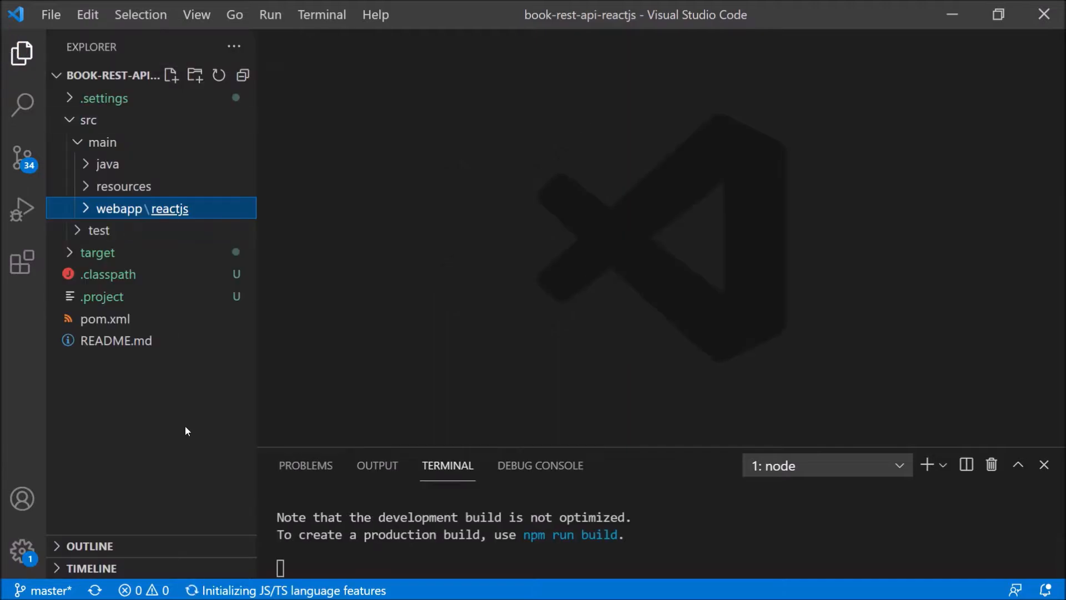
{"action": "left_click", "coordinate": [143, 208]}
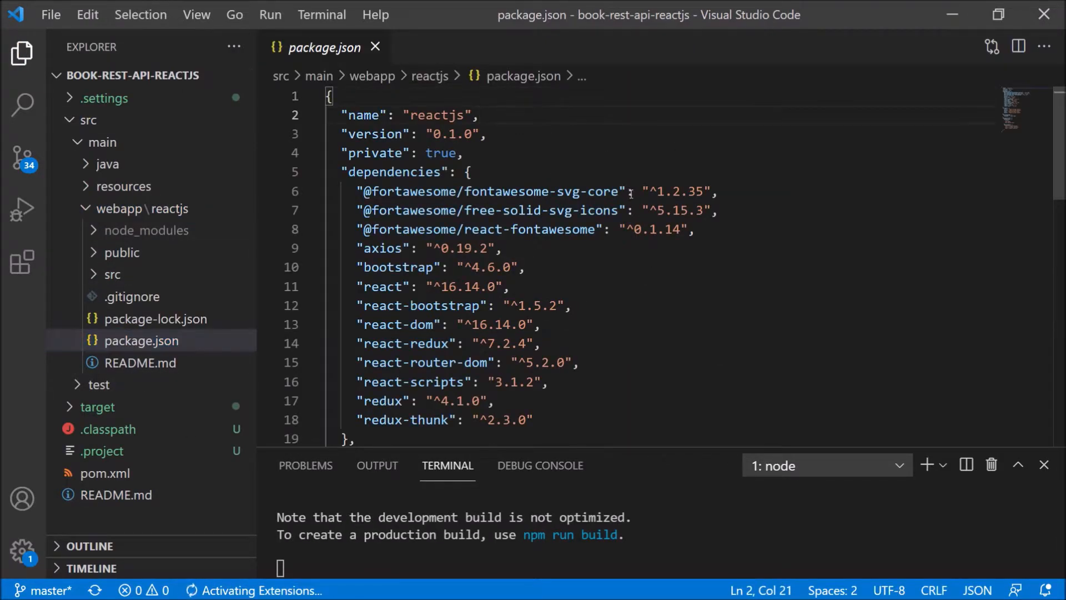
{"action": "scroll", "scroll_direction": "down", "scroll_amount": 3}
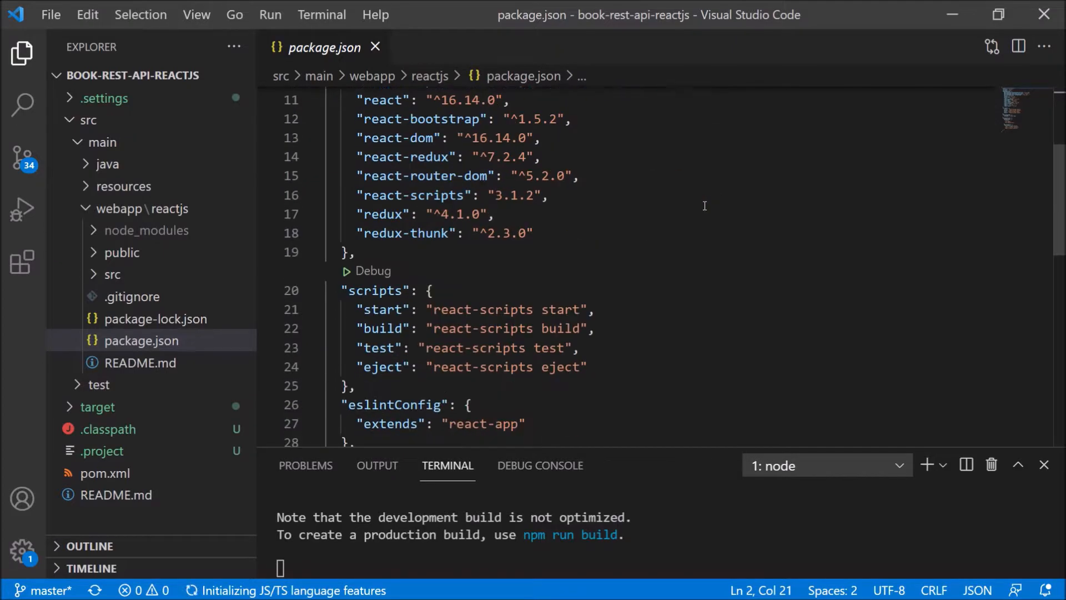
{"action": "scroll", "scroll_direction": "down", "scroll_amount": 3}
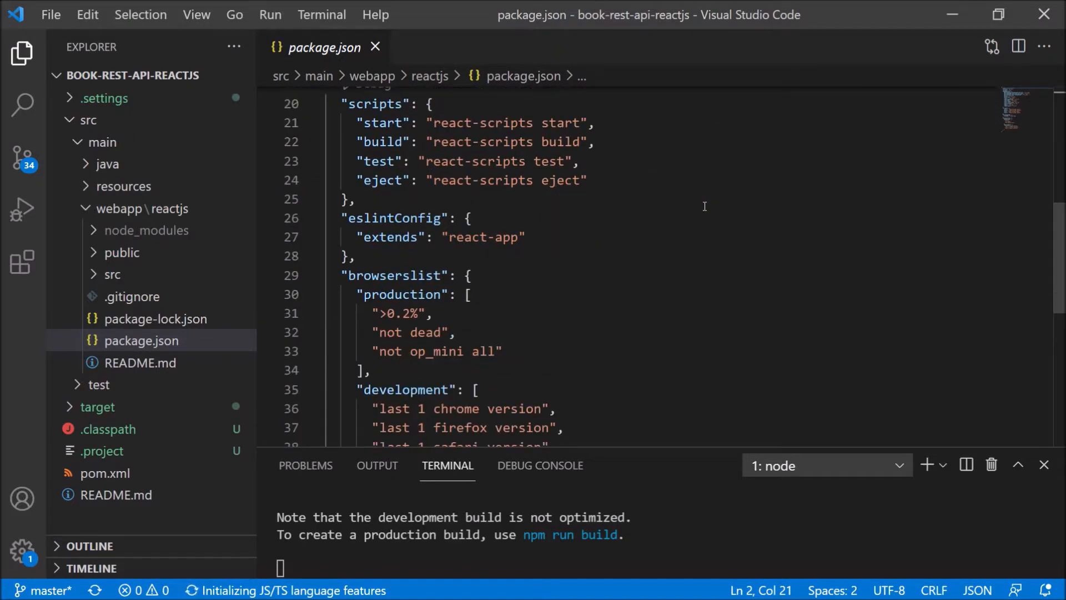
{"action": "scroll", "scroll_direction": "down", "scroll_amount": 3}
{"action": "type", "text": "y"}
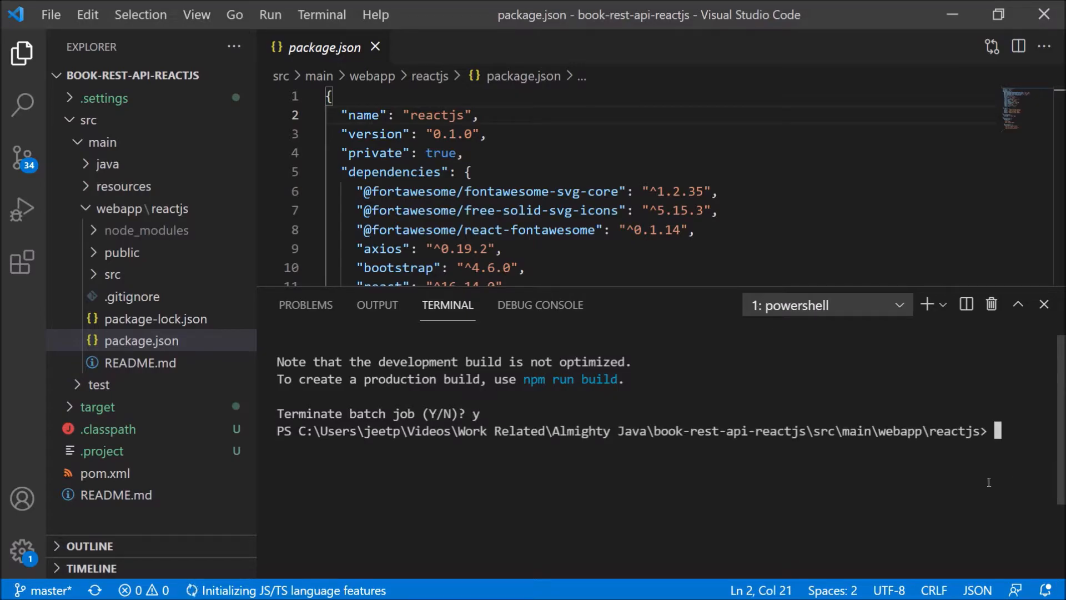
{"action": "mouse_move", "coordinate": [1027, 440]}
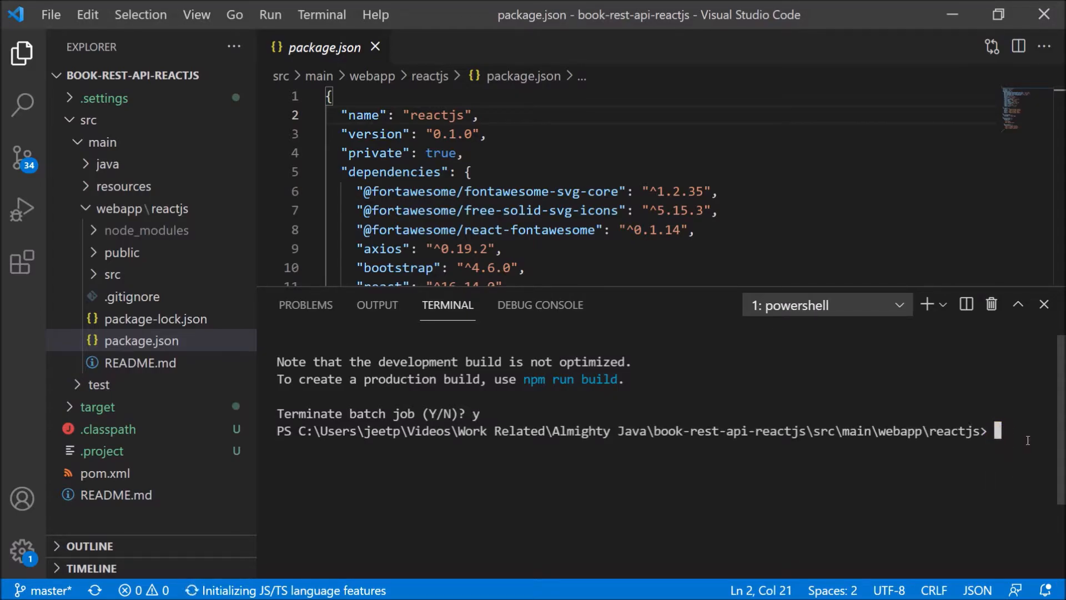
Step: Install Yarn globally with npm install -g yarn, then try running yarn
{"action": "type", "text": "npm"}
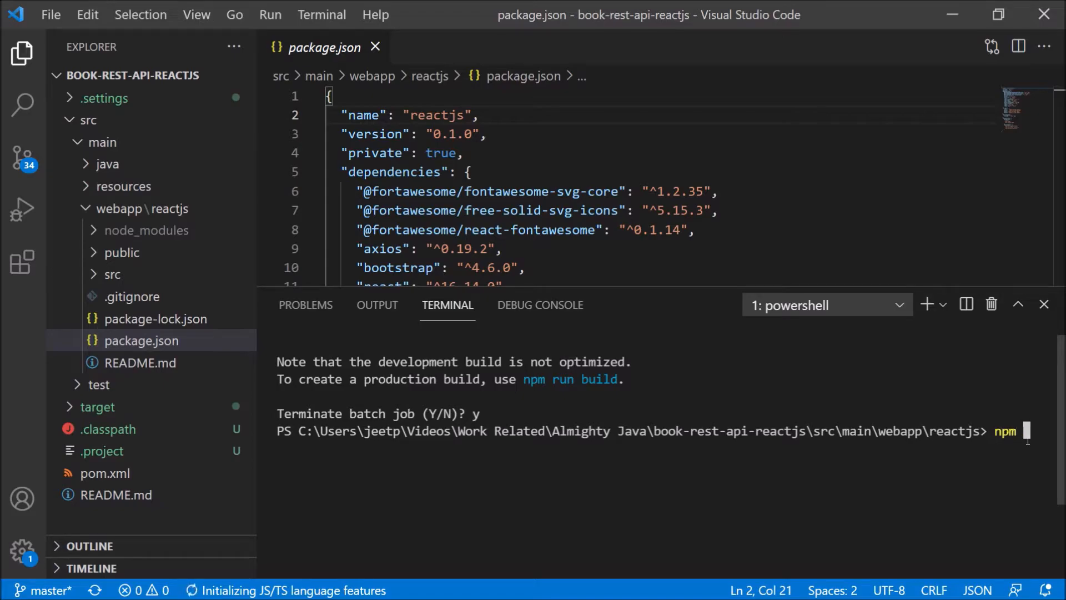
{"action": "type", "text": "install -g yarn"}
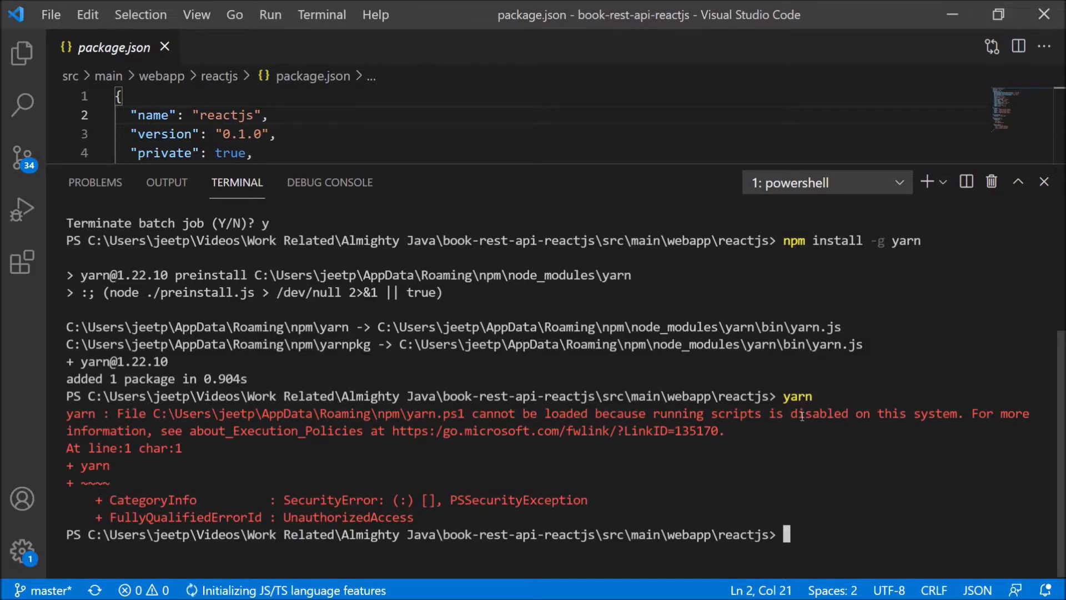
{"action": "type", "text": "yarn"}
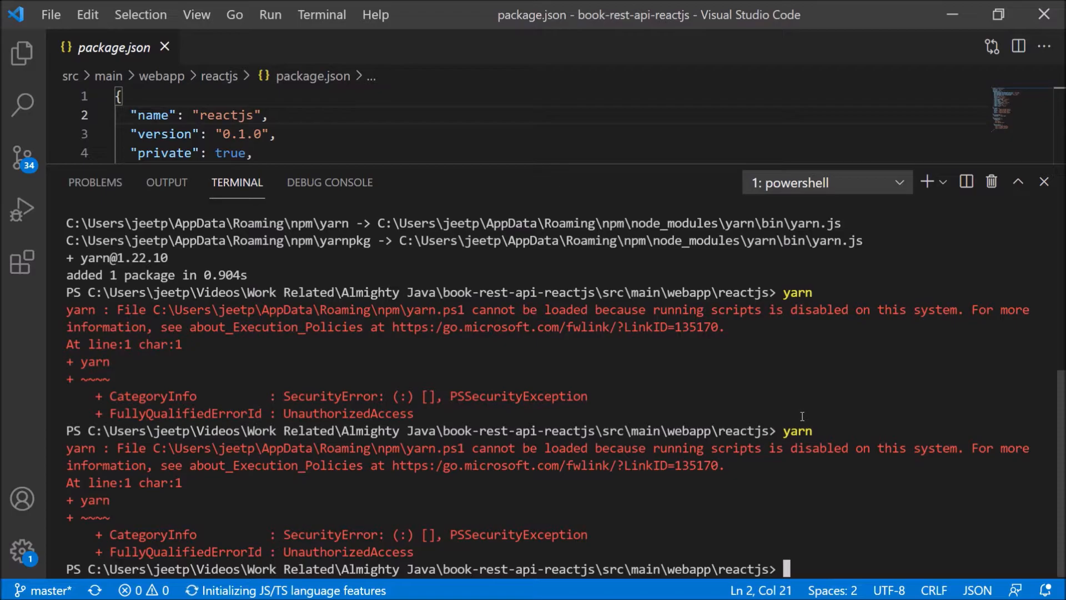
Step: In a new terminal at C:\Users\jeetp, run Set-ExecutionPolicy RemoteSigned -Scope CurrentUser
{"action": "left_click", "coordinate": [926, 181]}
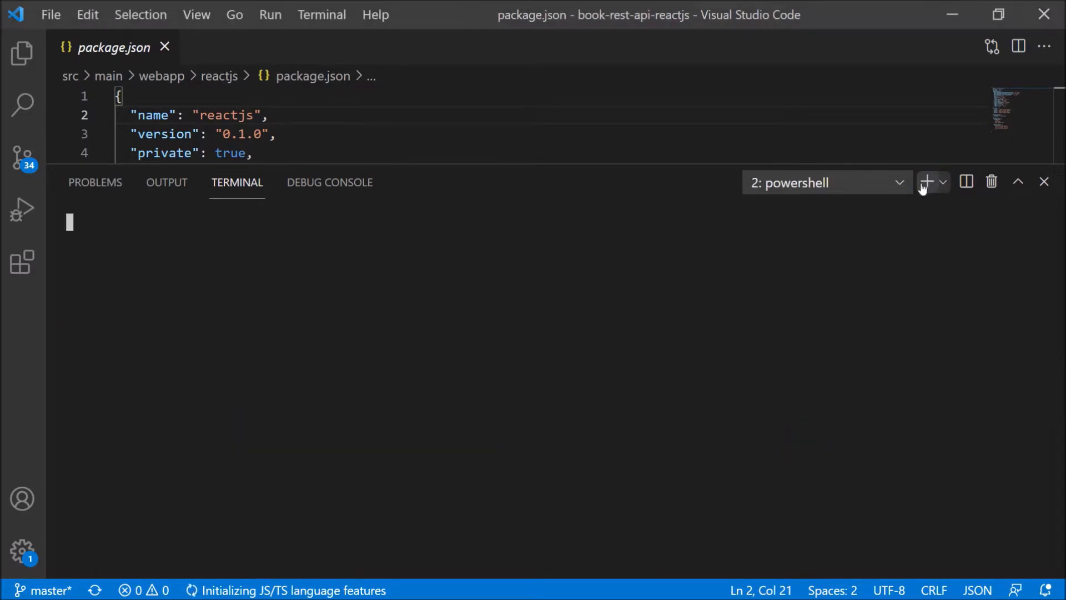
{"action": "left_click", "coordinate": [926, 181]}
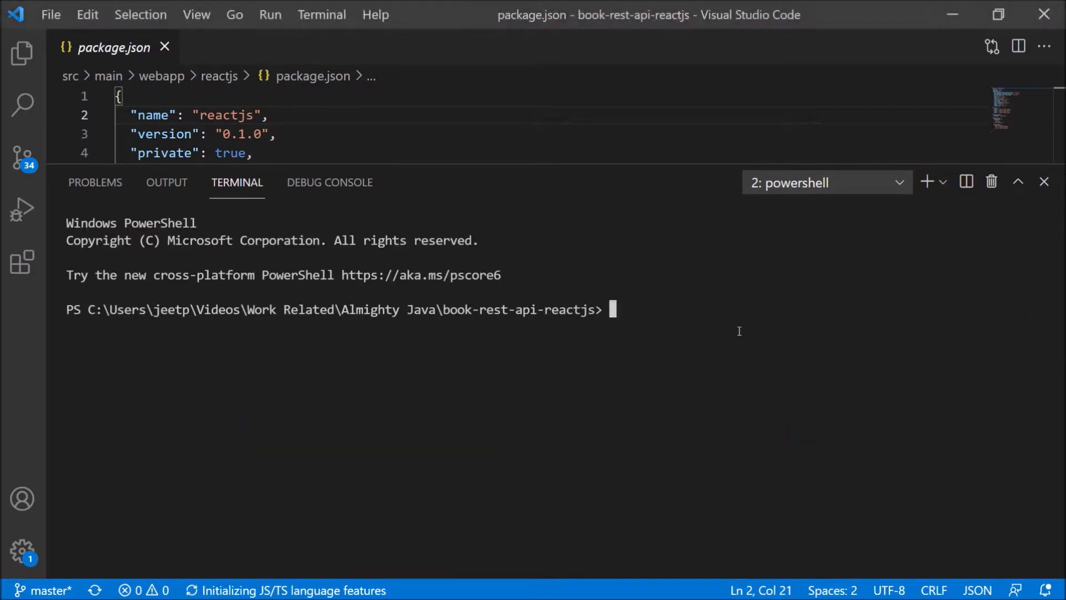
{"action": "type", "text": "cd C:\\Users\\jeetp"}
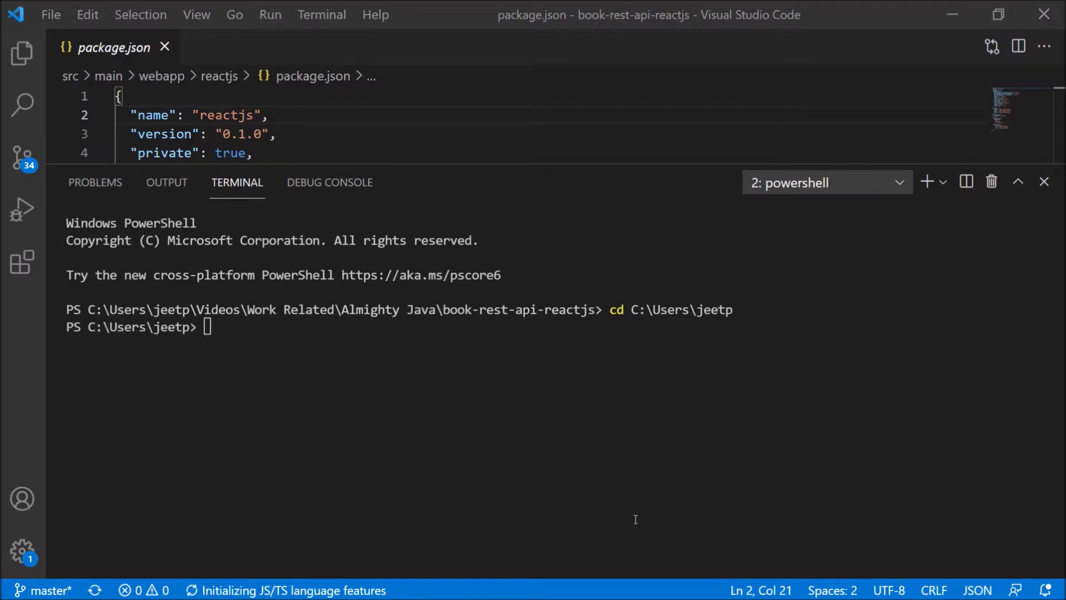
{"action": "type", "text": "set-ExecutionPolicy RemoteSigned -Scope CurrentUser"}
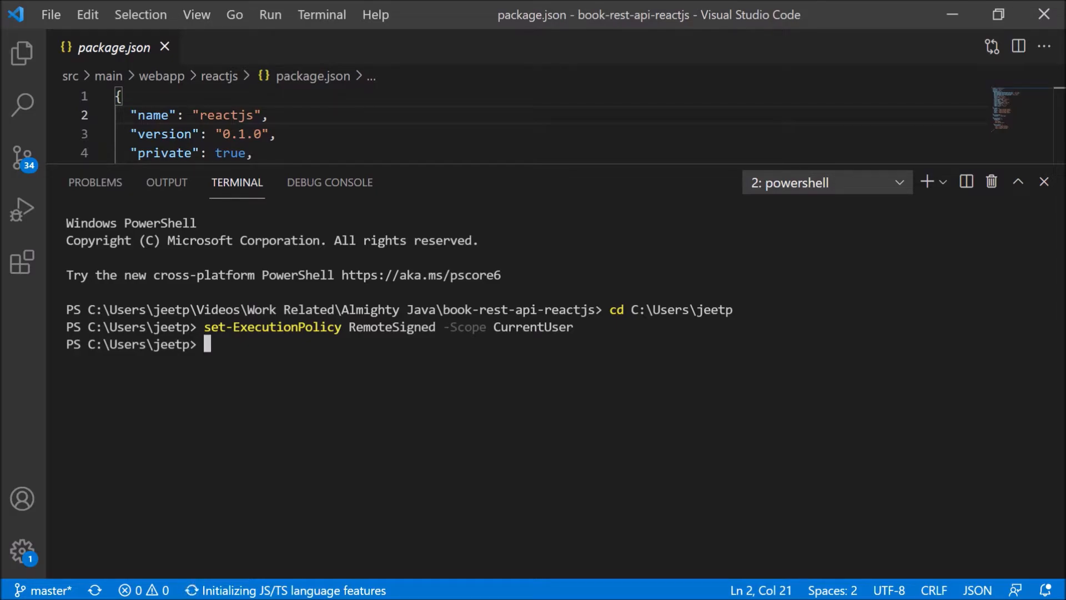
Step: Confirm the policy with Get-ExecutionPolicy and Get-ExecutionPolicy -list
{"action": "type", "text": "Get-ExecutionPolicy"}
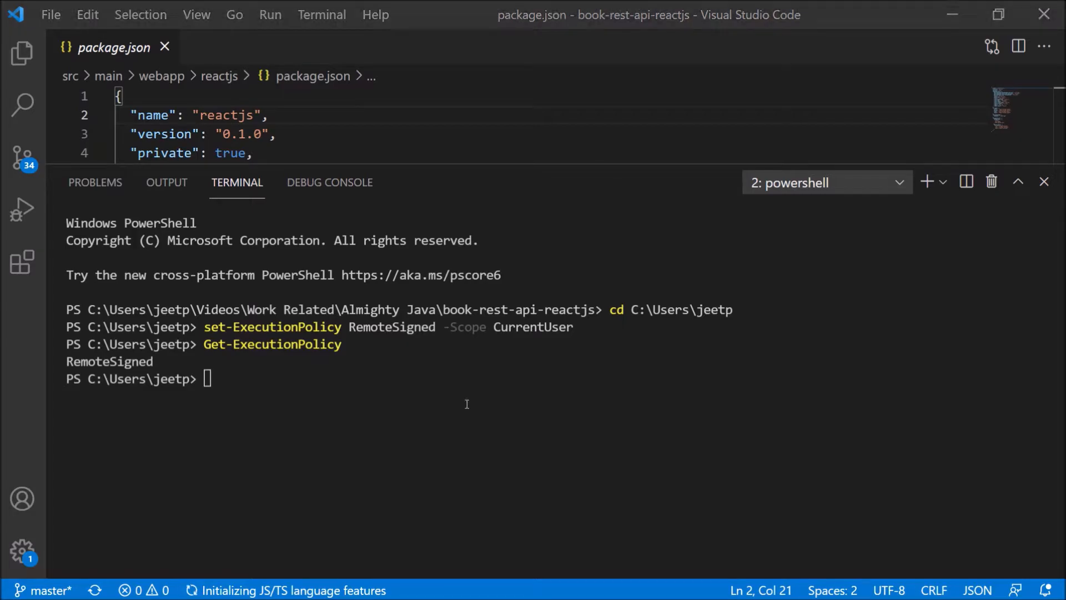
{"action": "type", "text": "Get-ExecutionPolicy -list"}
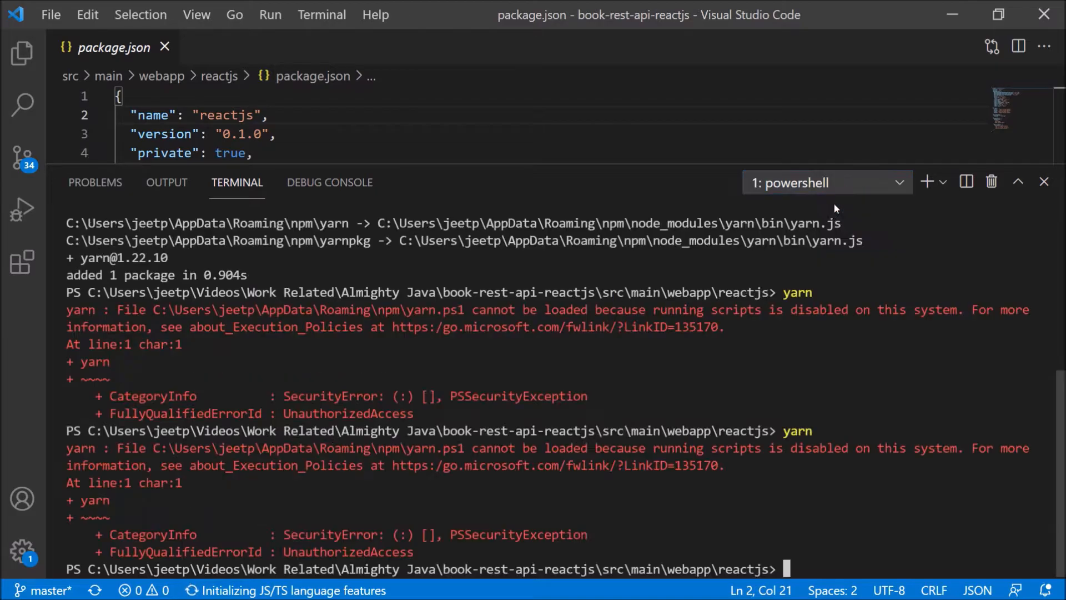
Step: Run yarn repeatedly until dependencies install and the yarn.lock lockfile is saved
{"action": "type", "text": "yarn"}
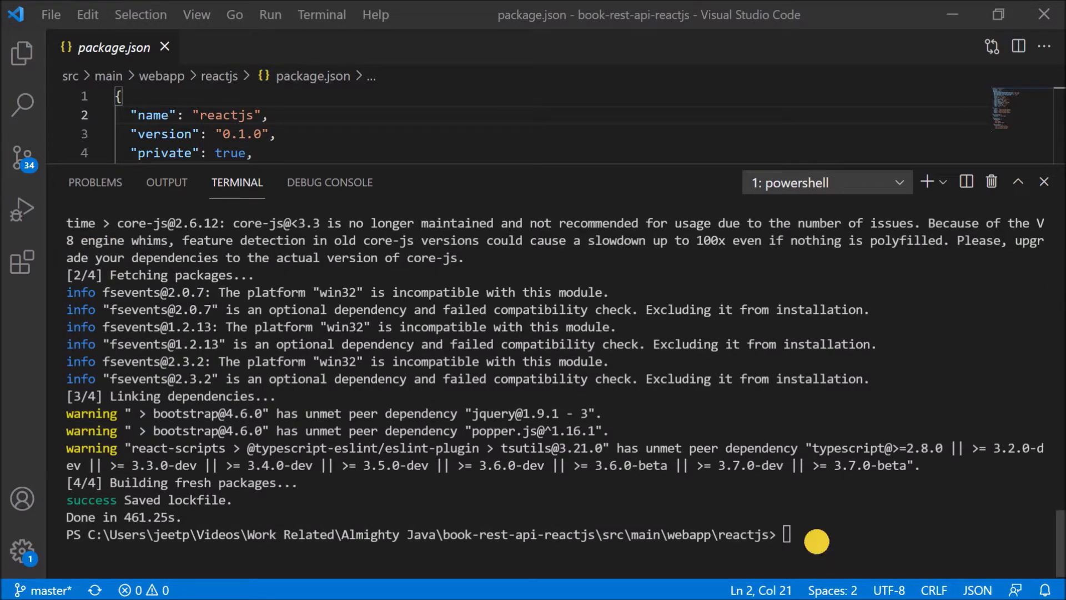
{"action": "type", "text": "yarn"}
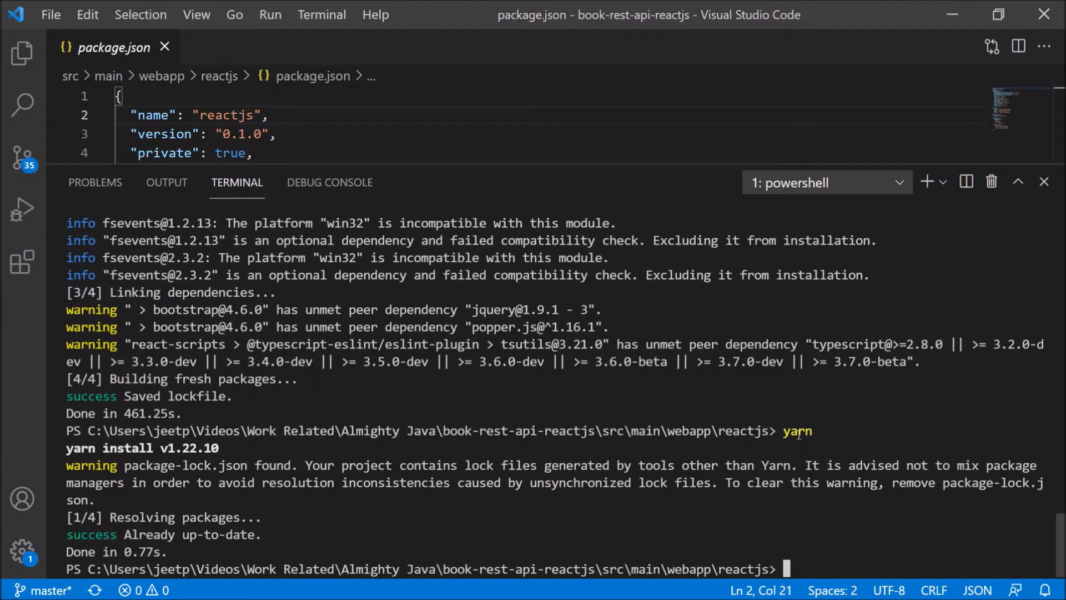
{"action": "type", "text": "yarn"}
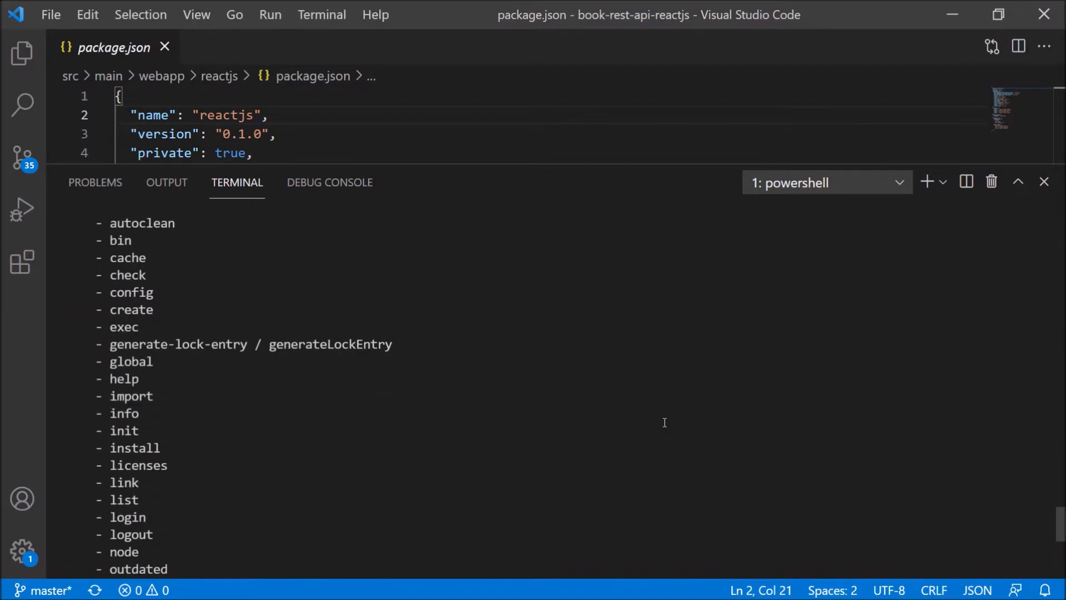
Step: Run yarn run, choose start, and check the Book Store page at localhost:3000
{"action": "scroll", "scroll_direction": "down", "scroll_amount": 3}
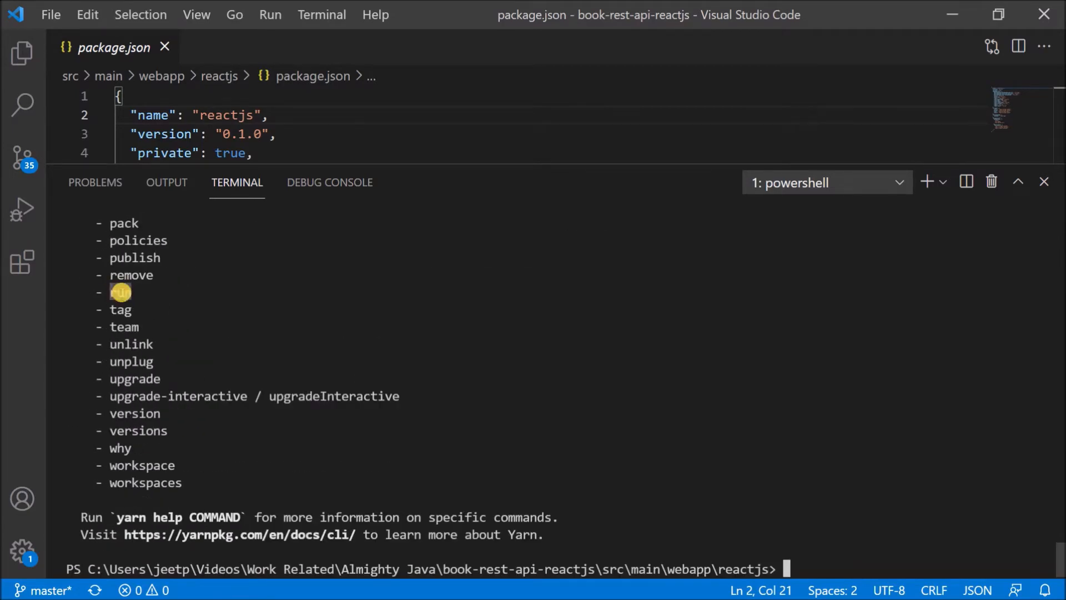
{"action": "type", "text": "y"}
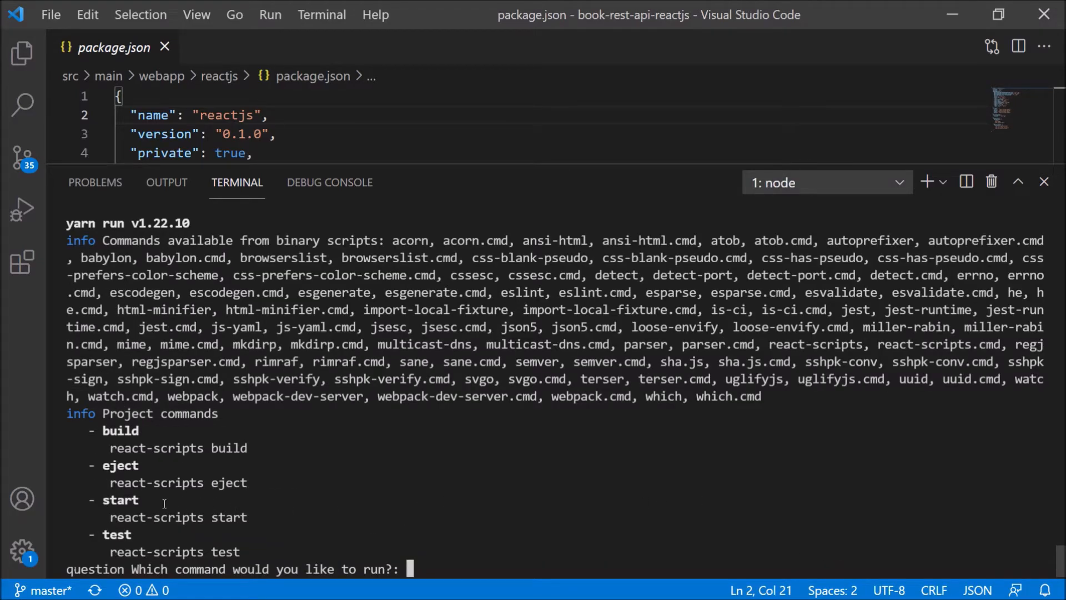
{"action": "type", "text": "start"}
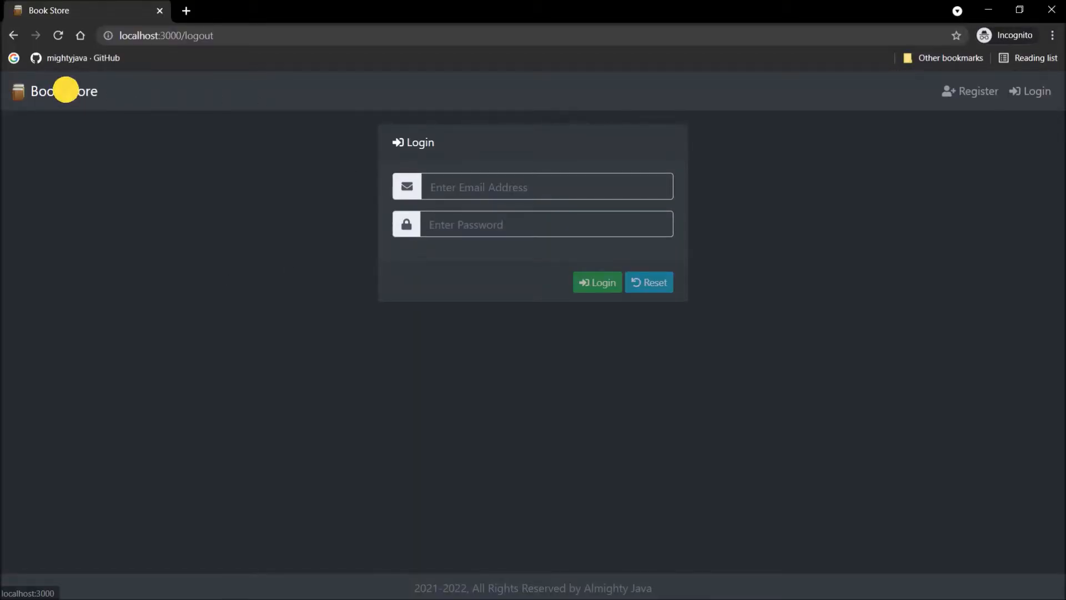
{"action": "left_click", "coordinate": [64, 91]}
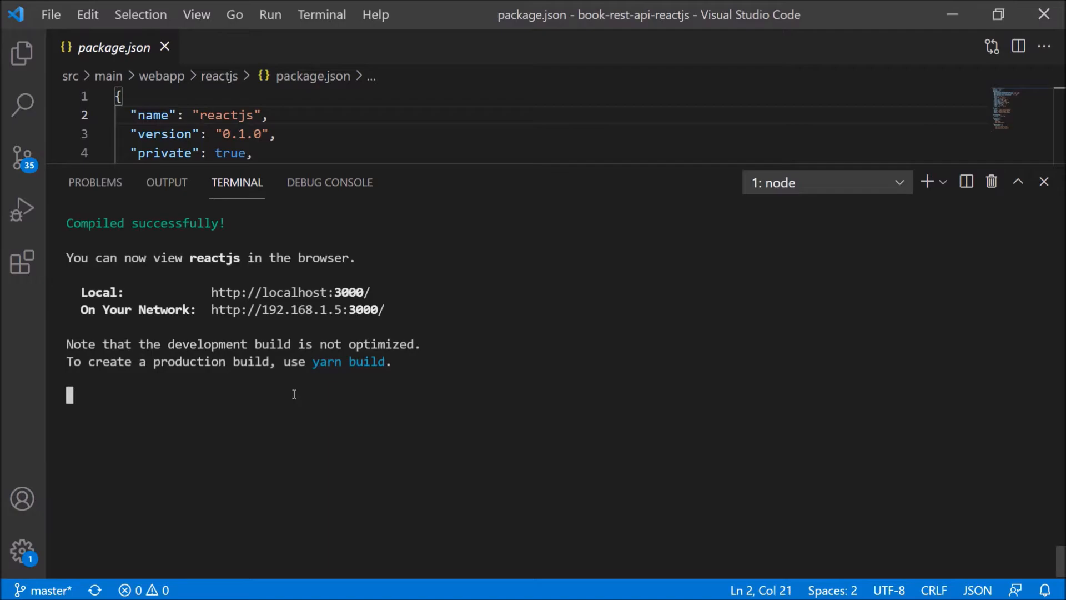
Step: Relaunch the app with yarn run start so the Book Store welcome page loads
{"action": "type", "text": "yarn run"}
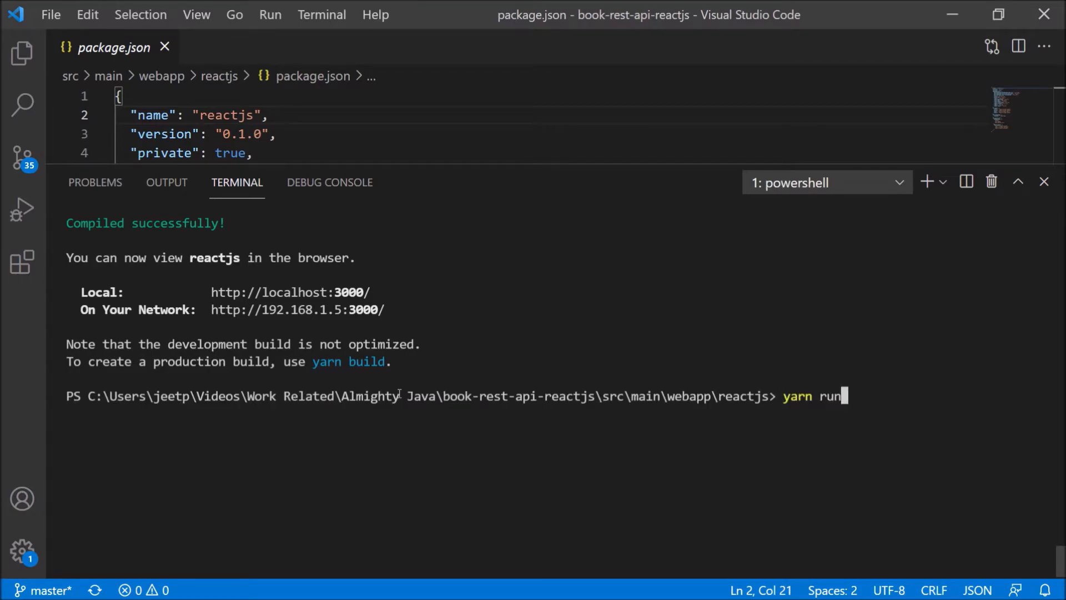
{"action": "type", "text": "start"}
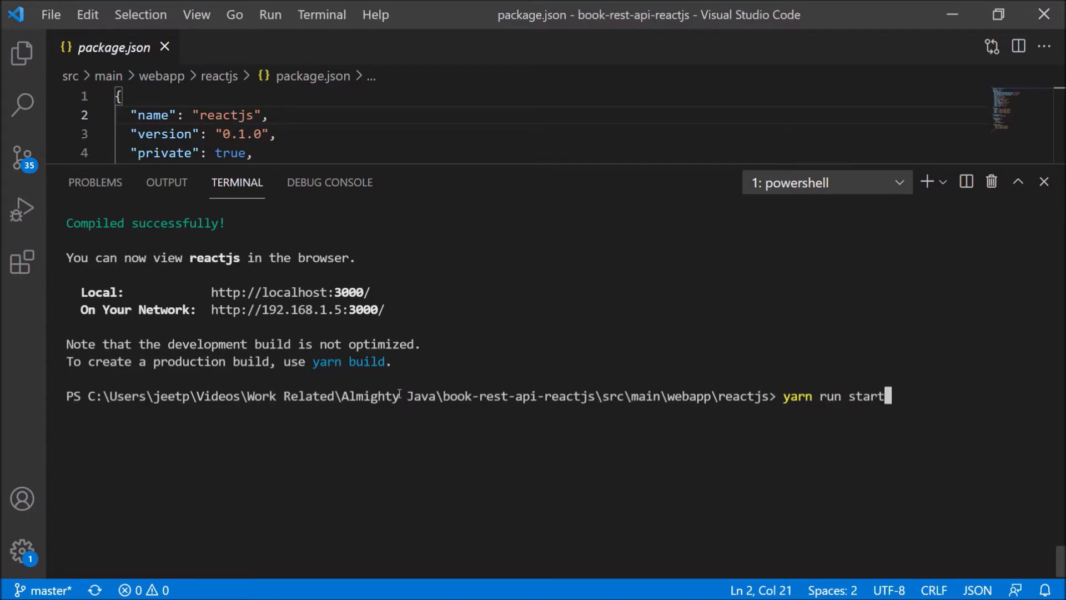
{"action": "key", "text": "Enter"}
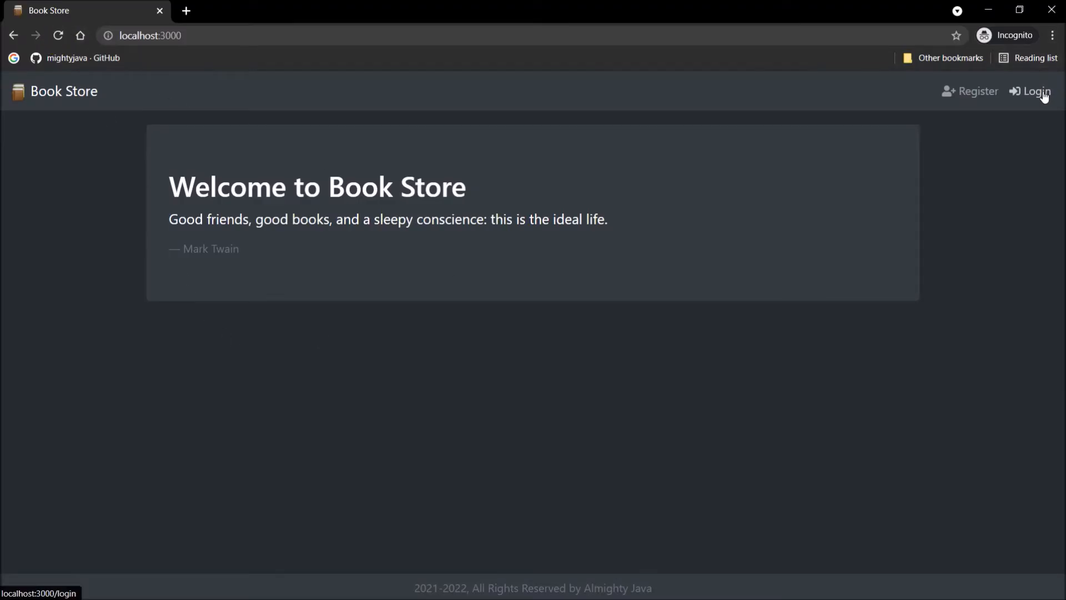
Step: Sign in to Book Store and view the Book List and User List pages
{"action": "left_click", "coordinate": [1035, 91]}
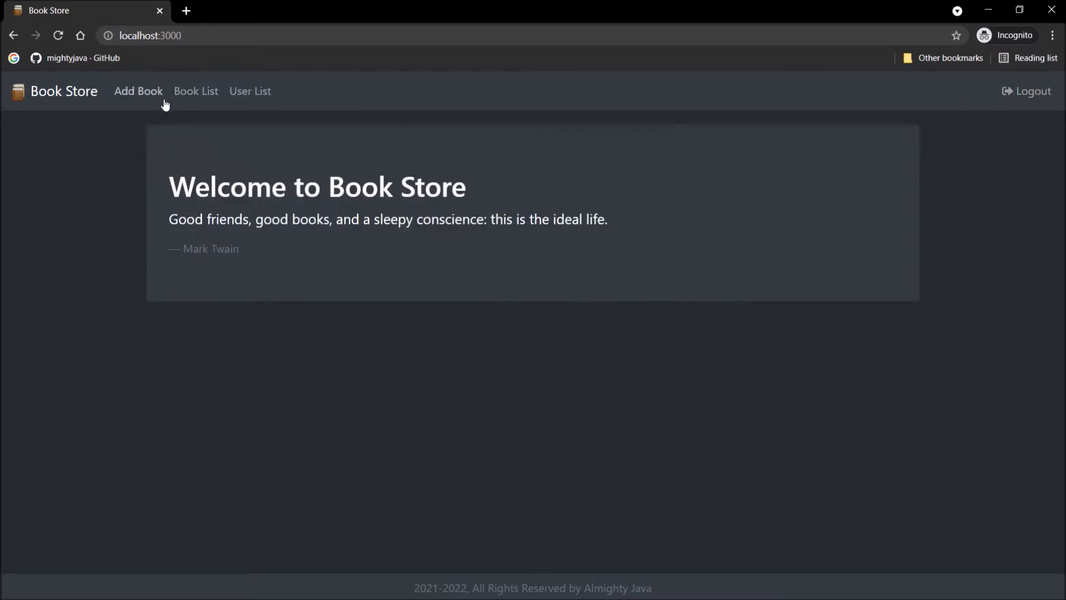
{"action": "left_click", "coordinate": [196, 91]}
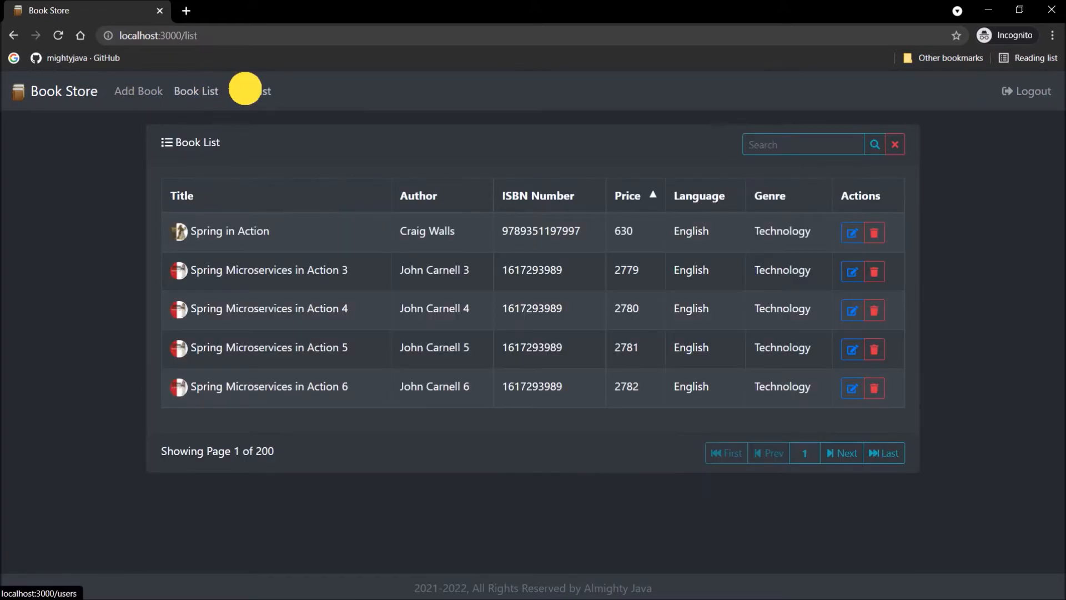
{"action": "left_click", "coordinate": [1026, 90]}
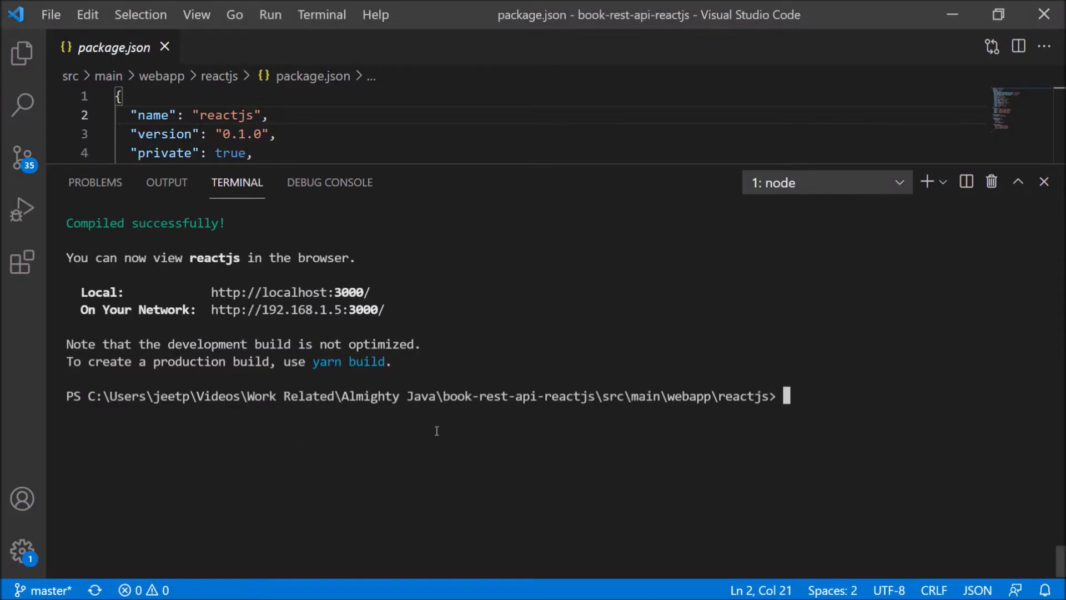
Step: Restart the book store app from the terminal with npm start
{"action": "type", "text": "npm"}
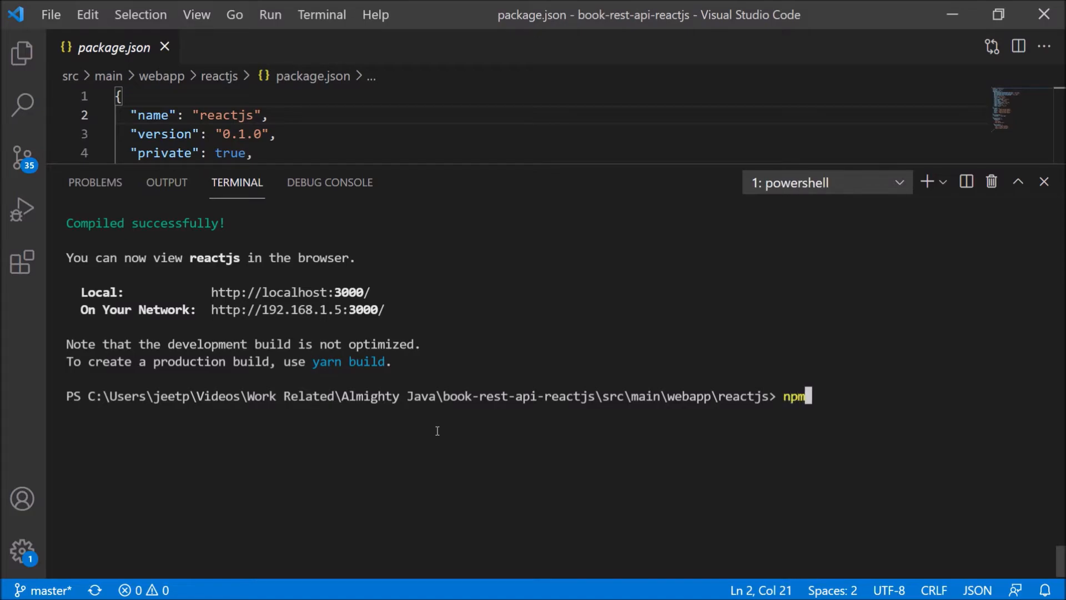
{"action": "type", "text": "start"}
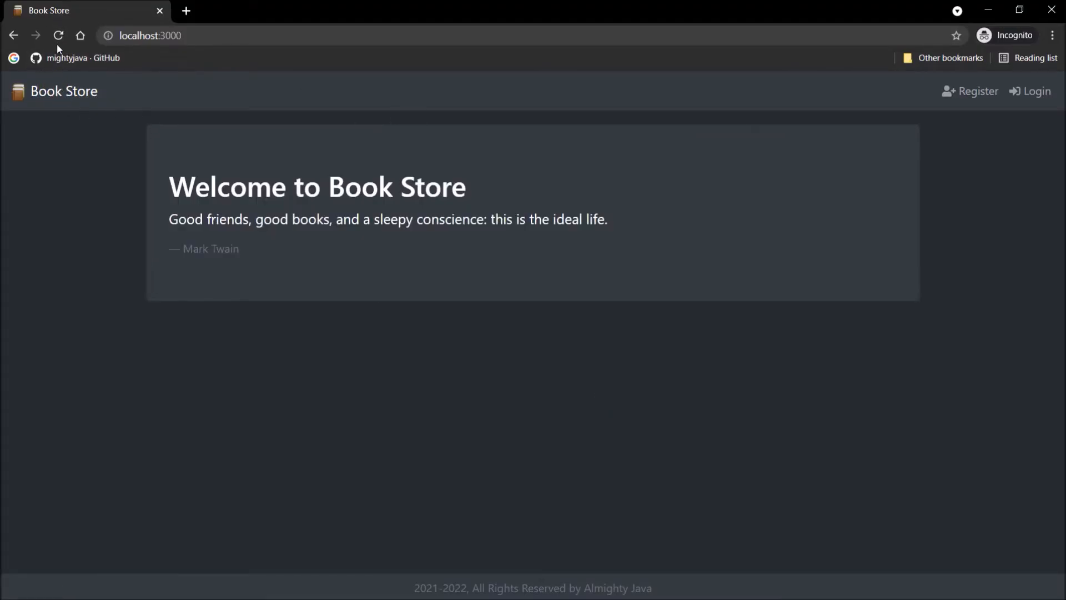
Step: Bring up the Add New Book form, then return to the Book List
{"action": "left_click", "coordinate": [1029, 90]}
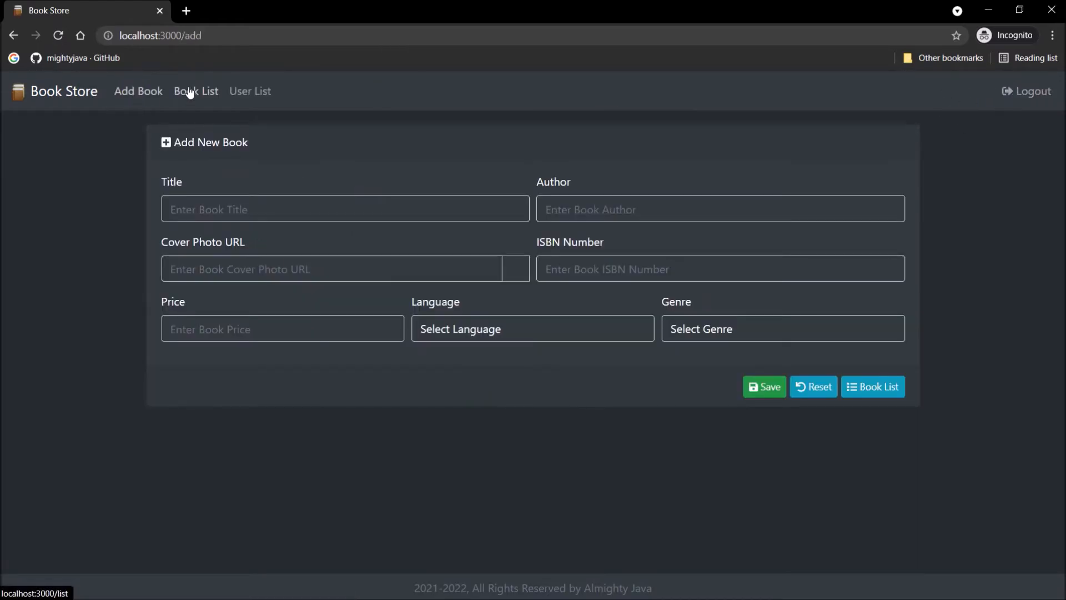
{"action": "left_click", "coordinate": [250, 90]}
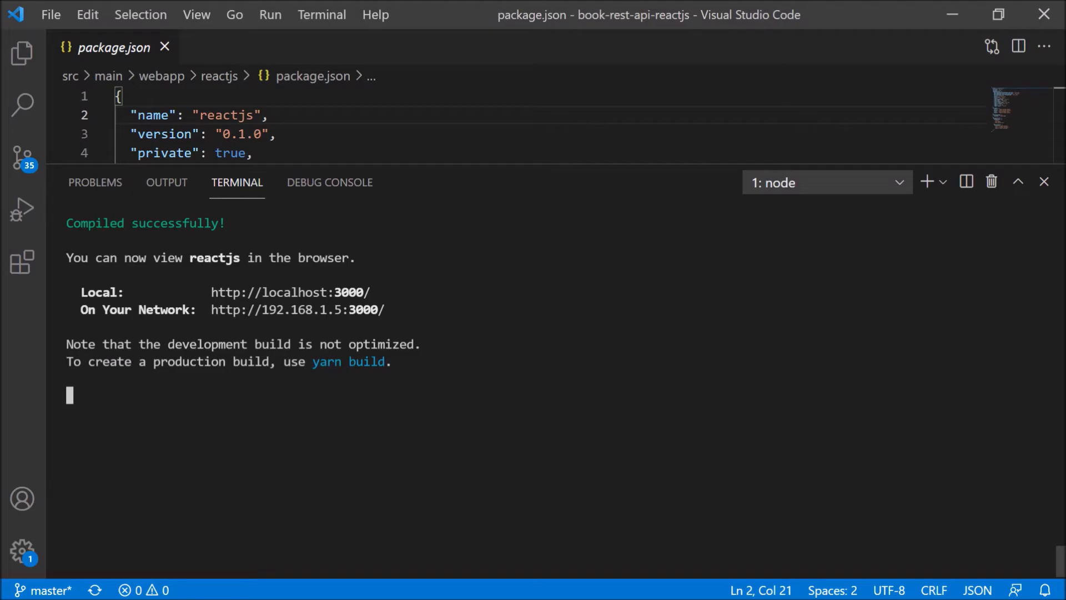
Step: Stop the running dev server with Ctrl+C in the terminal
{"action": "key", "text": "ctrl+c"}
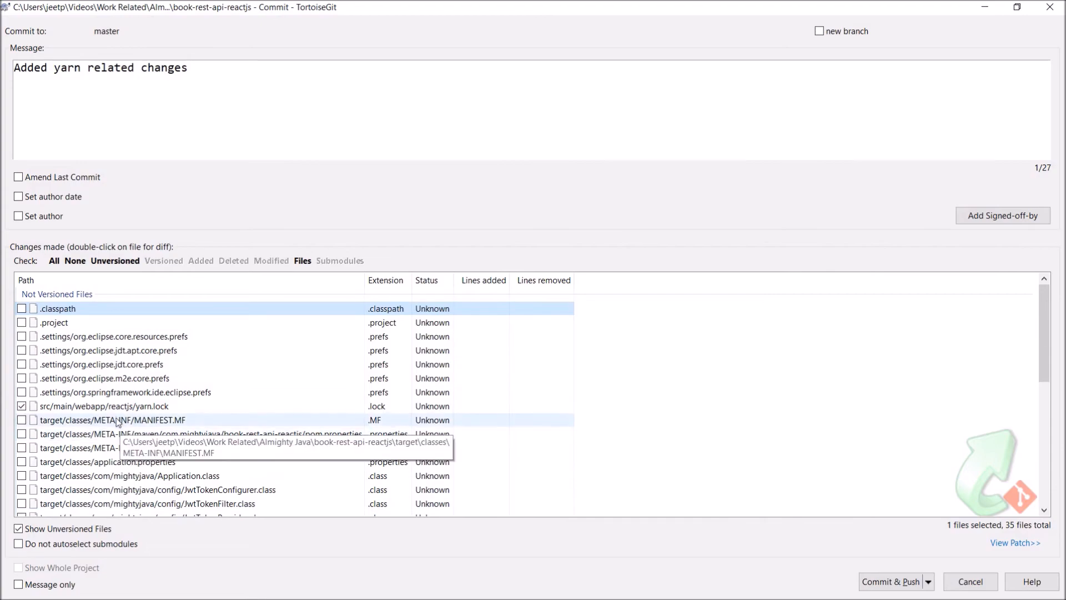
Step: Review the yarn.lock diff, then Commit & Push it to master and close the progress window
{"action": "double_click", "coordinate": [103, 405]}
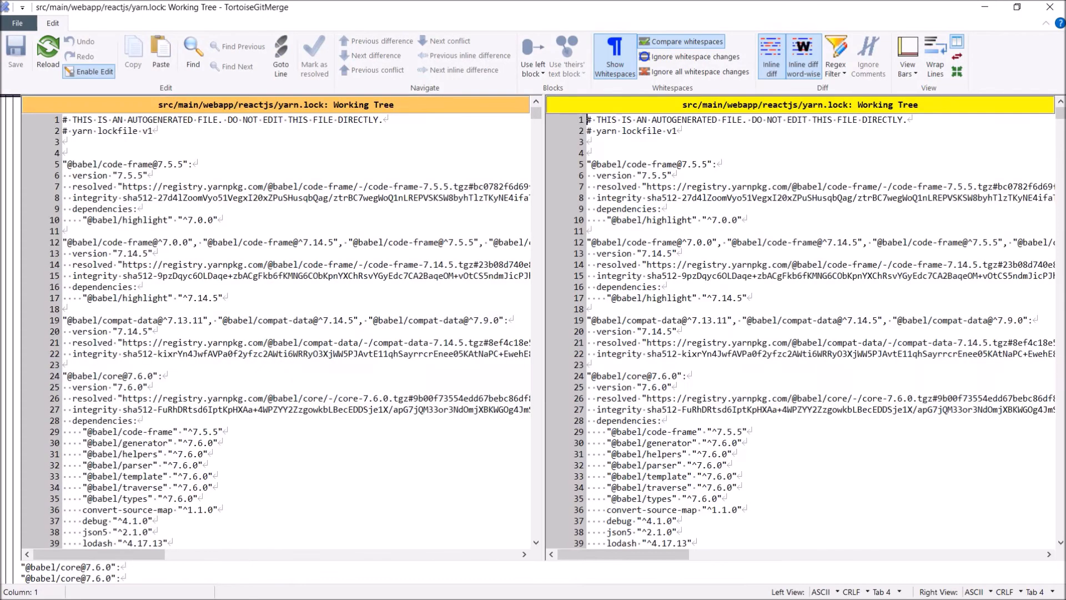
{"action": "scroll", "scroll_direction": "down", "scroll_amount": 3}
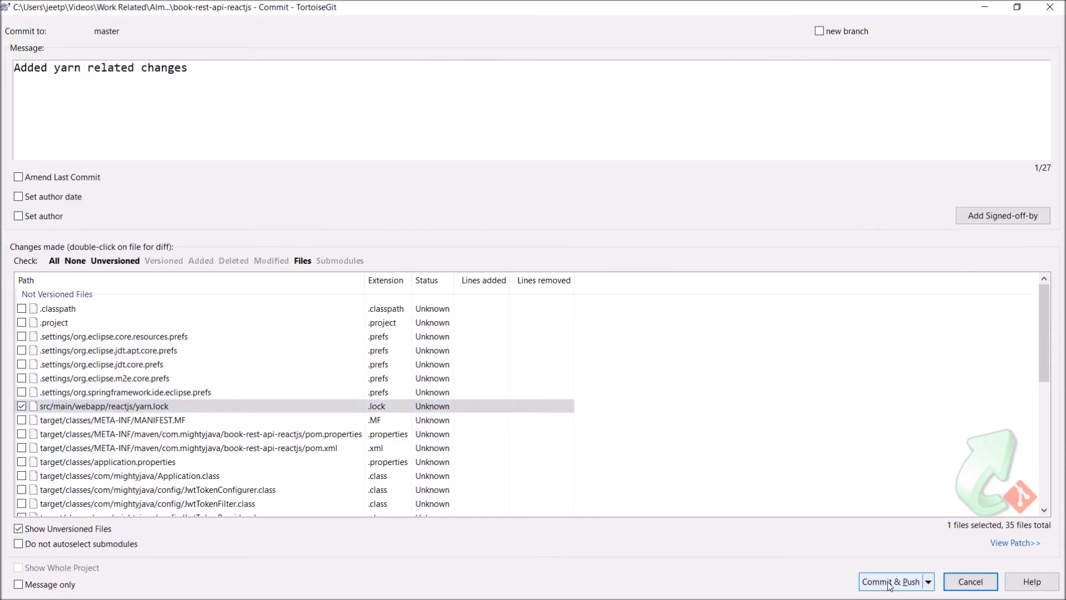
{"action": "left_click", "coordinate": [891, 581]}
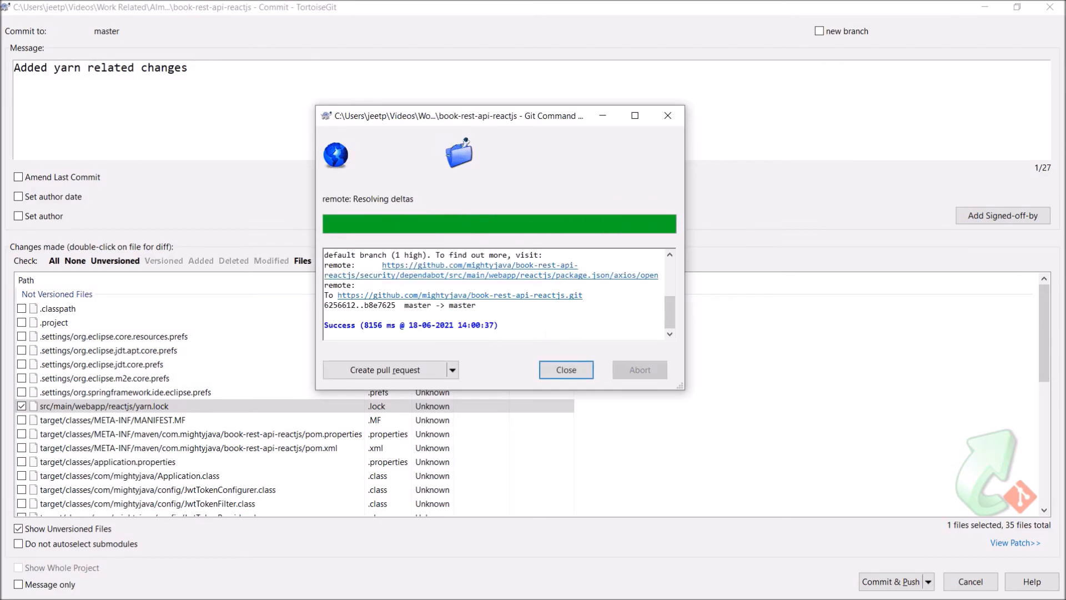
{"action": "left_click", "coordinate": [564, 370]}
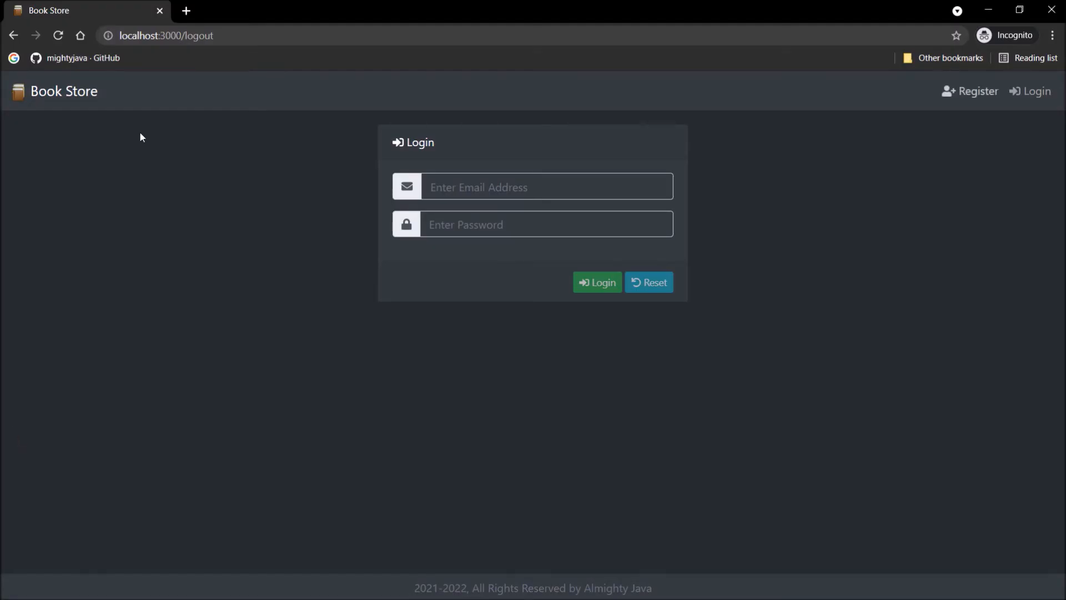
Step: From the GitHub profile, view the book-rest-api-reactjs commit 'Added yarn related changes' with its full yarn.lock diff
{"action": "left_click", "coordinate": [82, 58]}
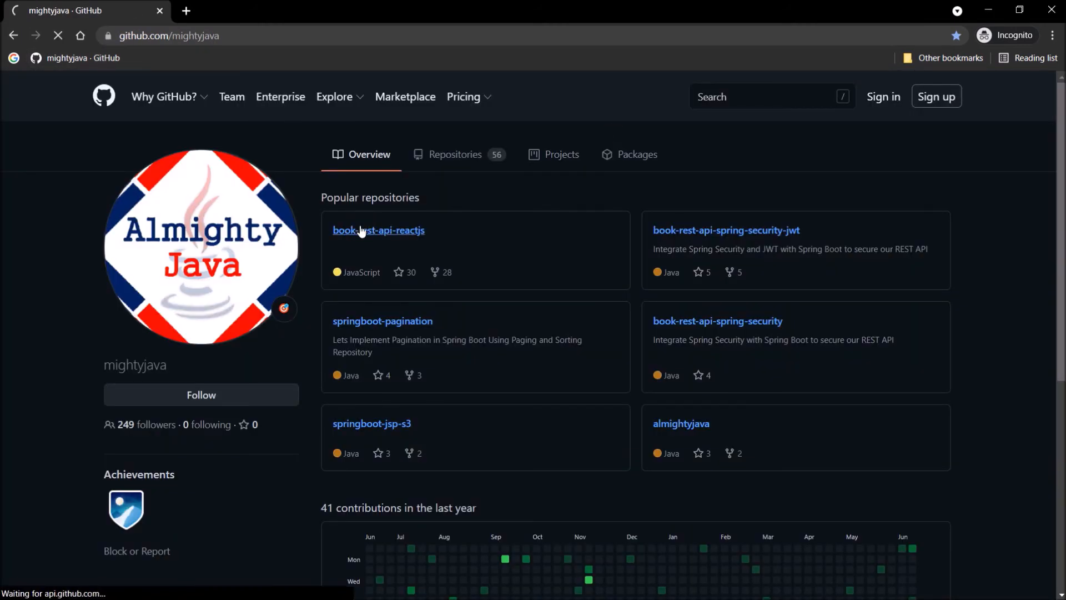
{"action": "left_click", "coordinate": [378, 230]}
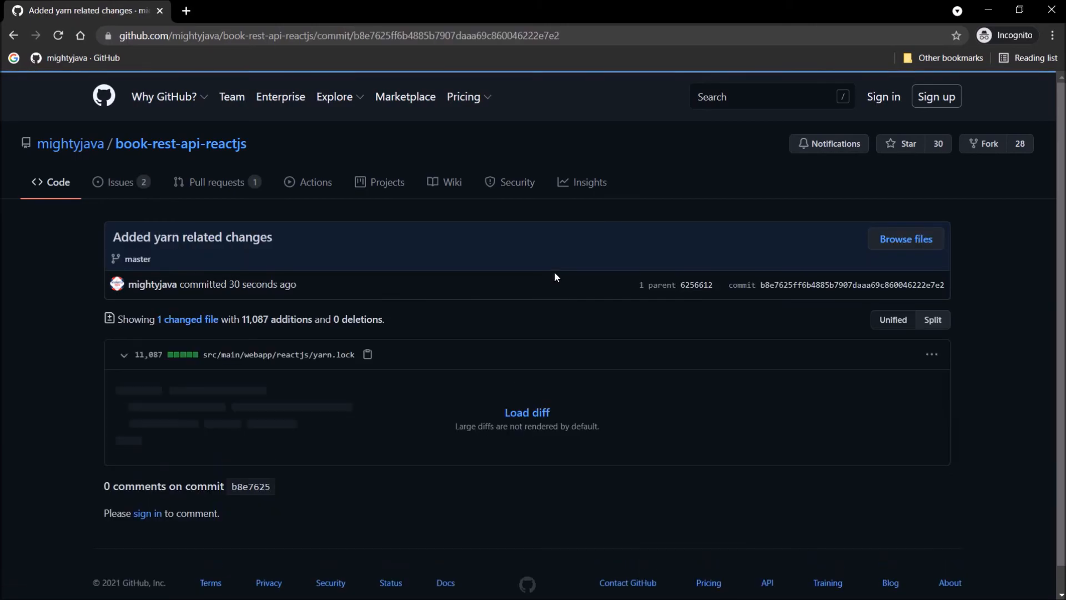
{"action": "left_click", "coordinate": [526, 412]}
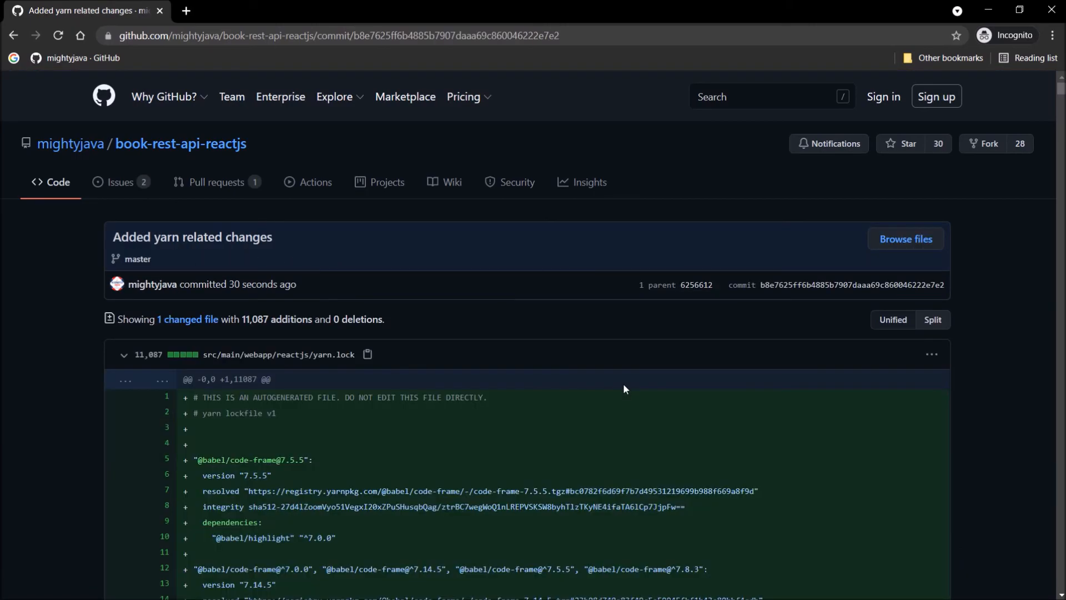